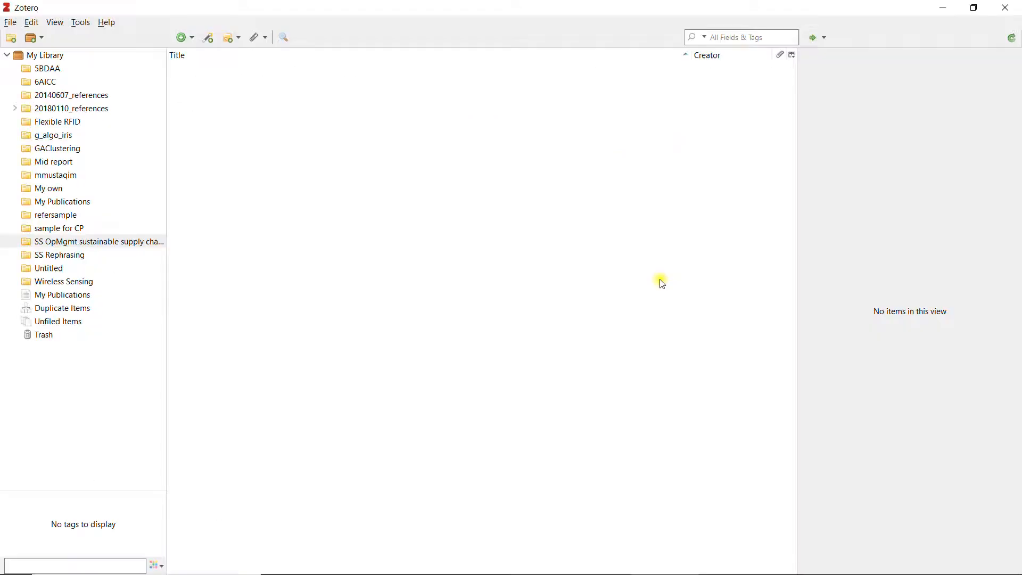
Switch from the Zotero app to the zotero.org home page in Chrome.
key(alt+tab)
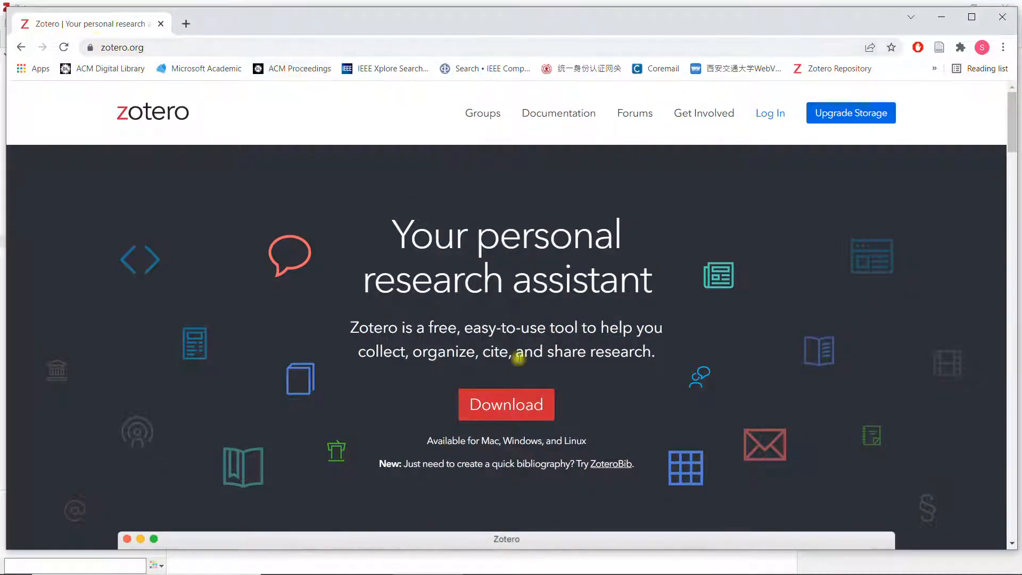
mouse_move(506, 404)
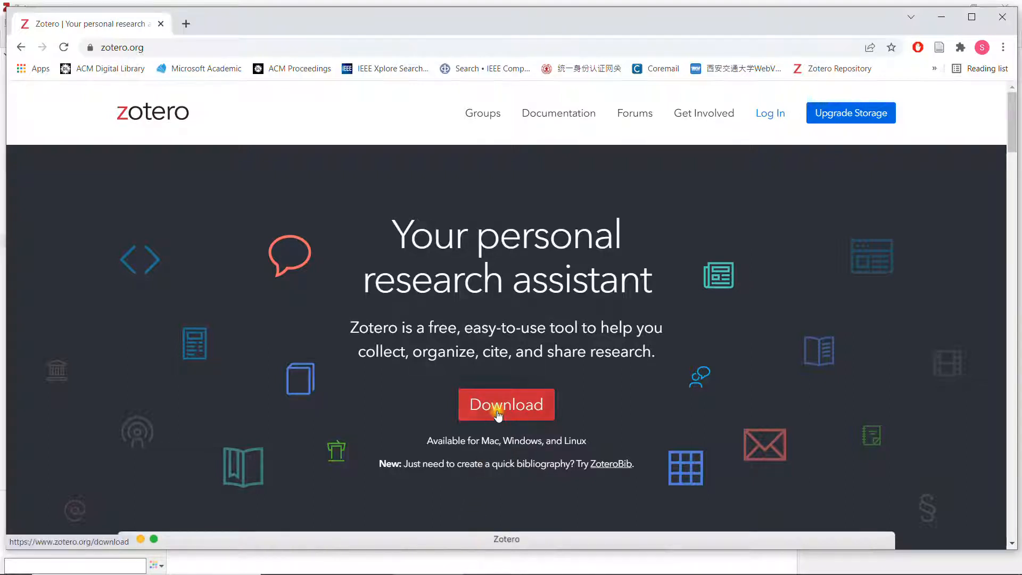
Go to Zotero's Downloads page offering Zotero 5.0 for Windows and the Connector.
click(506, 404)
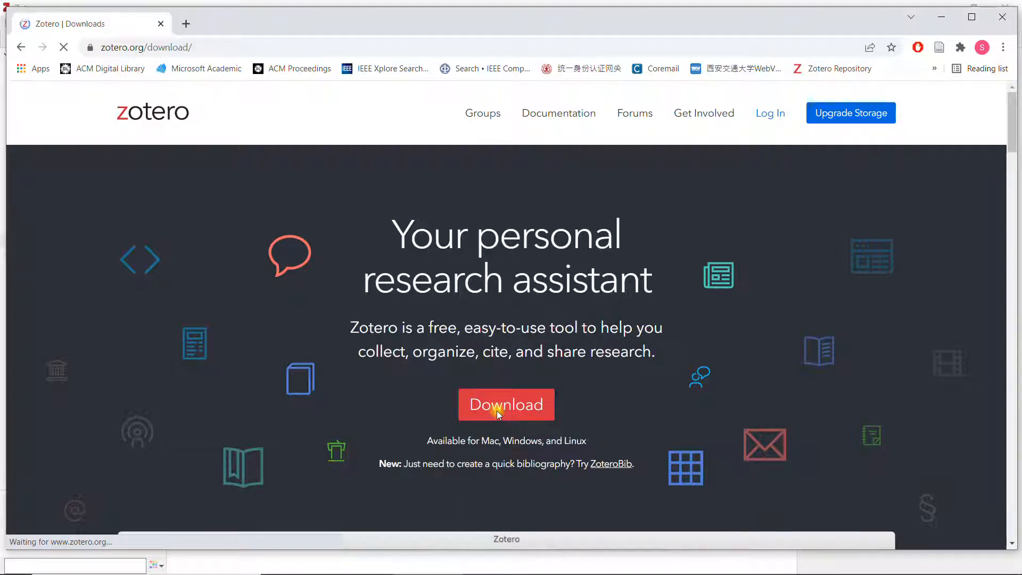
click(506, 404)
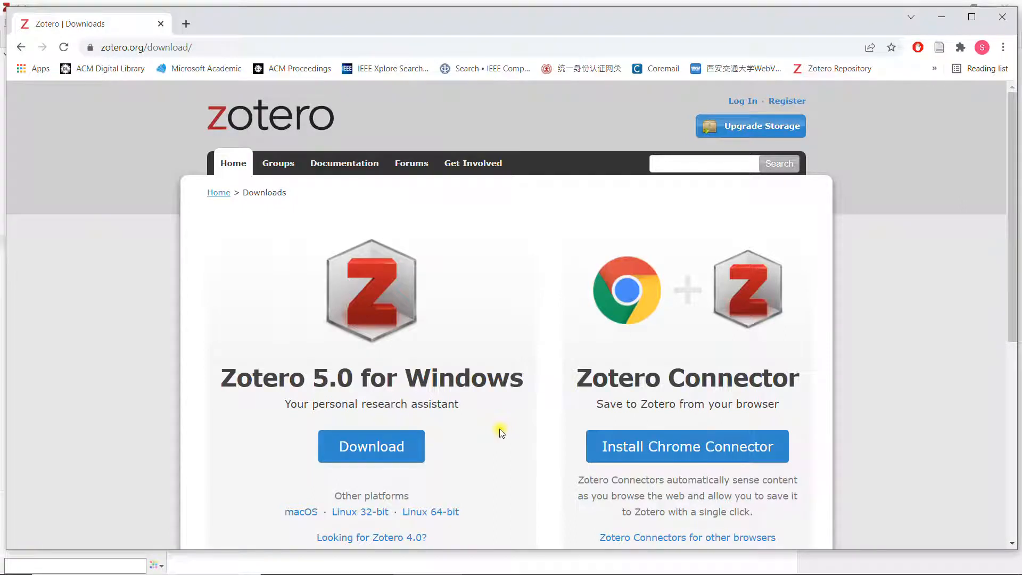
mouse_move(663, 429)
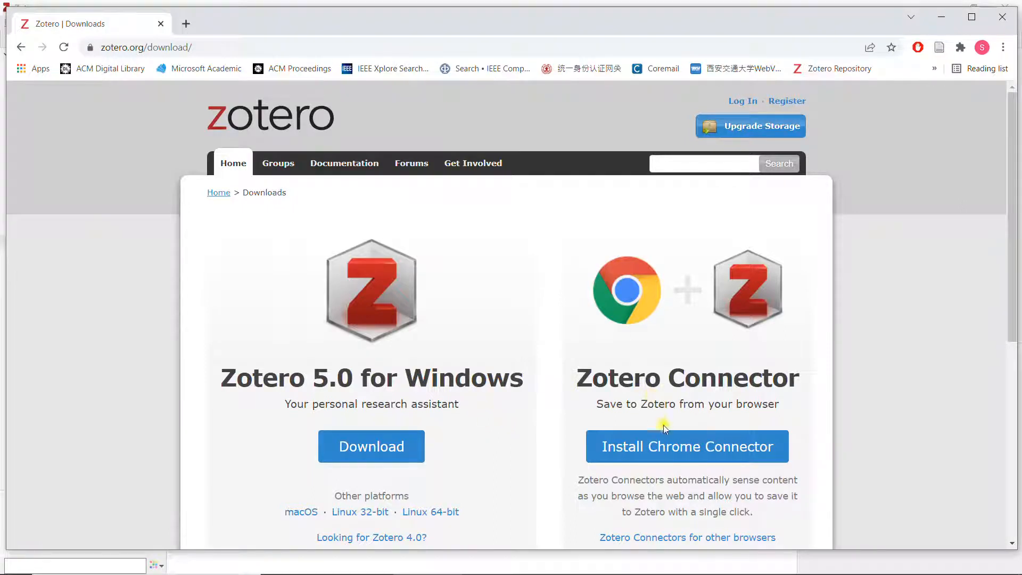
mouse_move(941, 108)
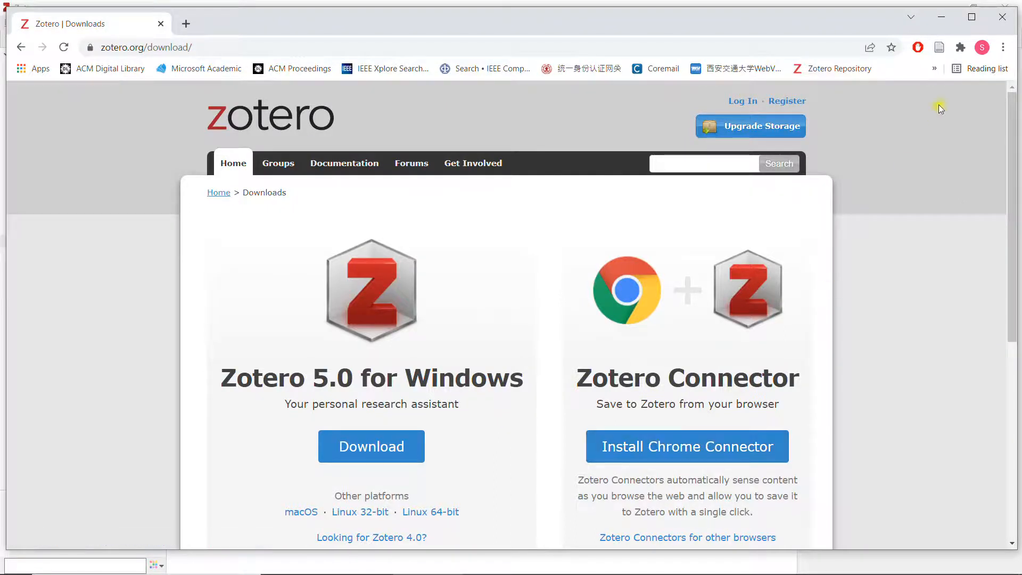
mouse_move(939, 47)
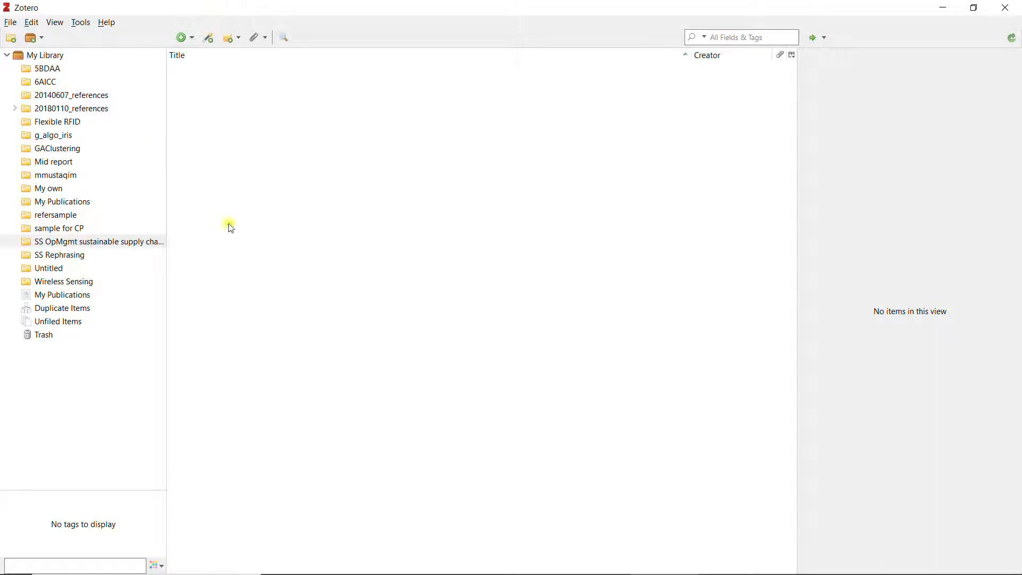
mouse_move(246, 195)
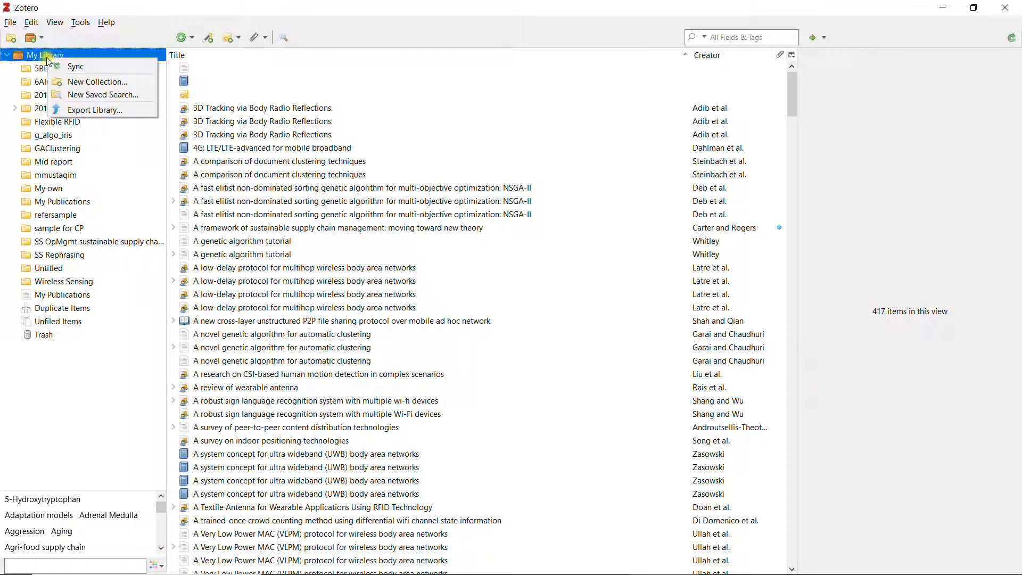
Create an empty collection named 'sample001' in My Library.
click(97, 82)
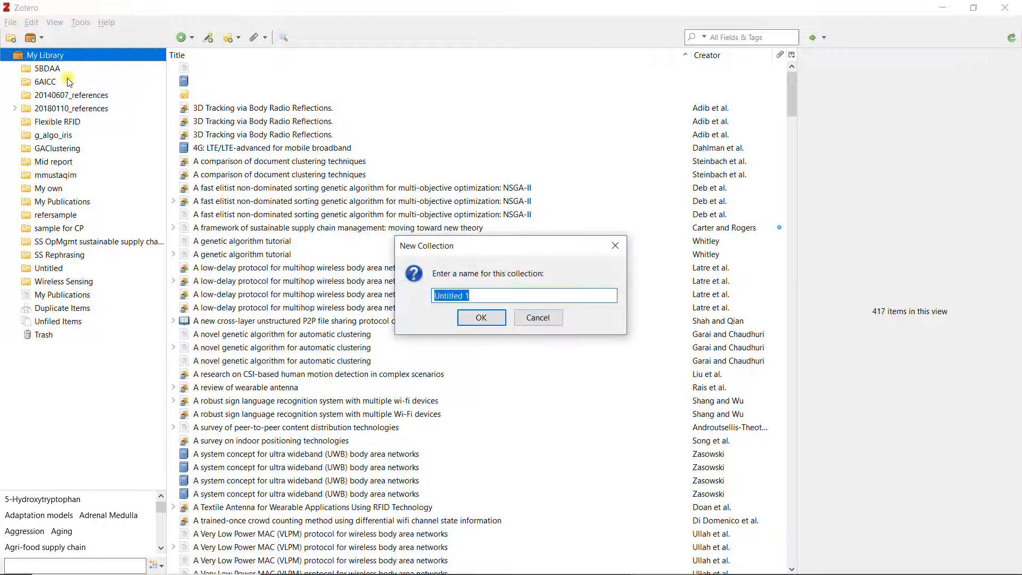
text(sample001)
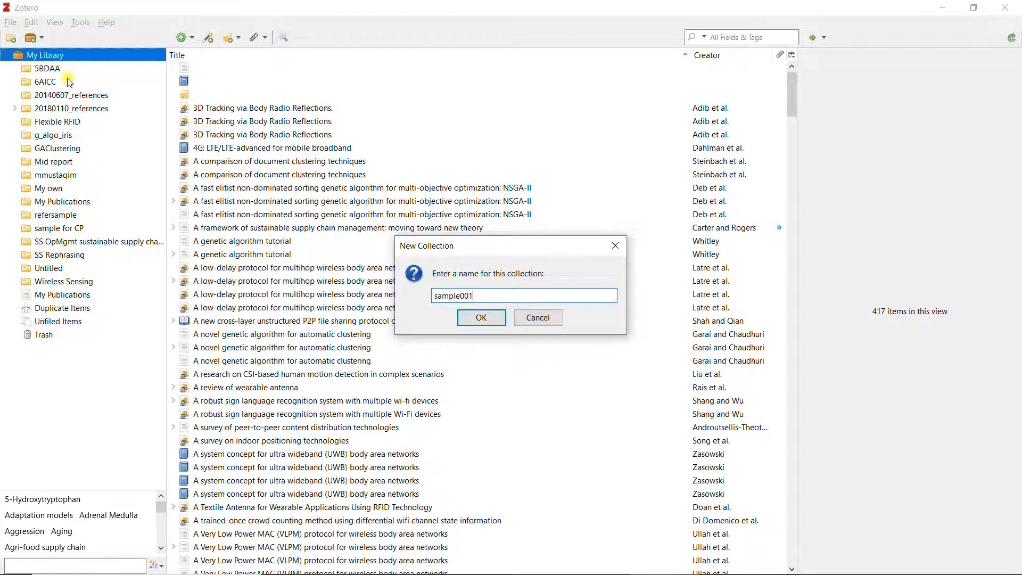
click(480, 318)
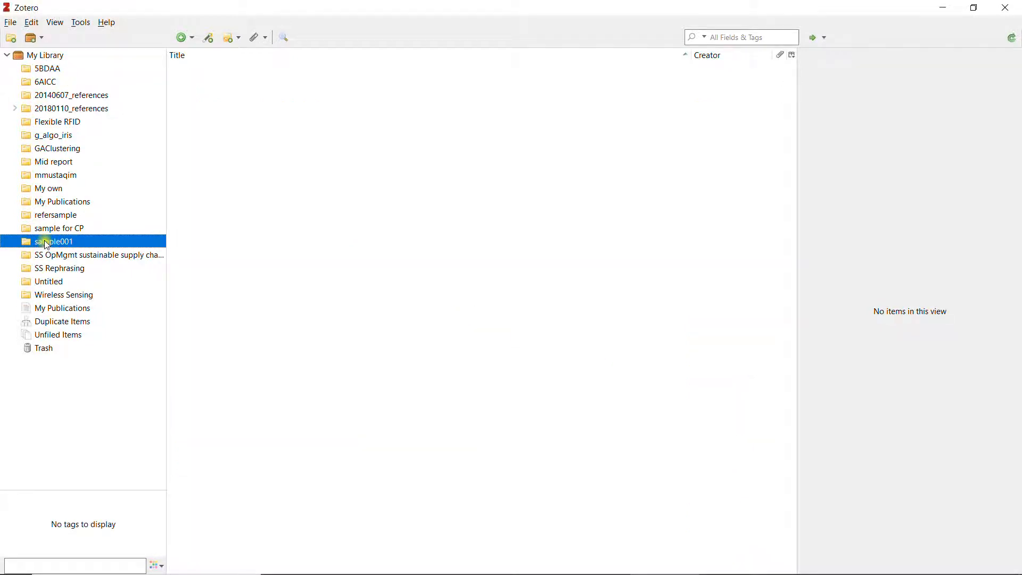
mouse_move(544, 140)
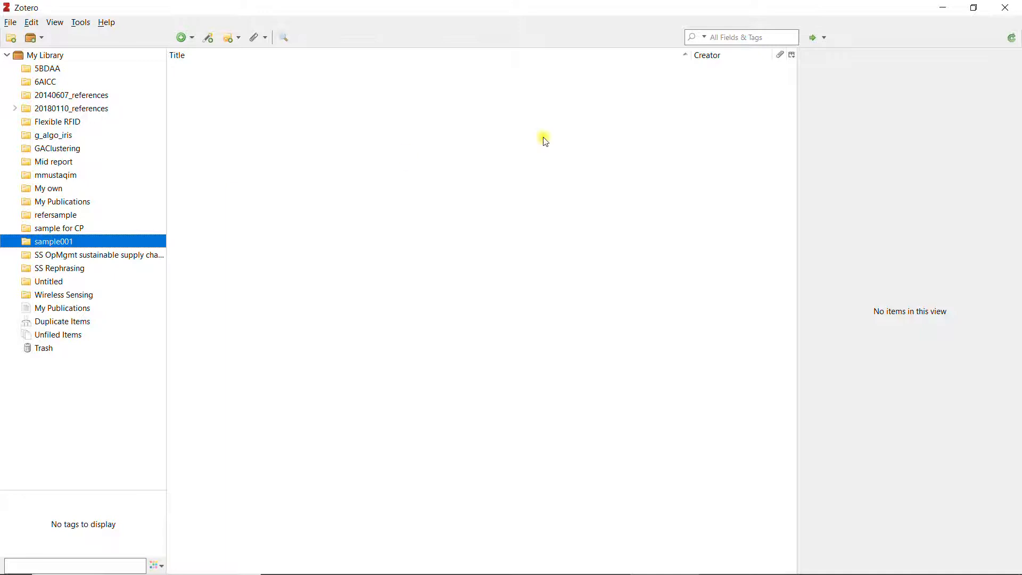
mouse_move(943, 7)
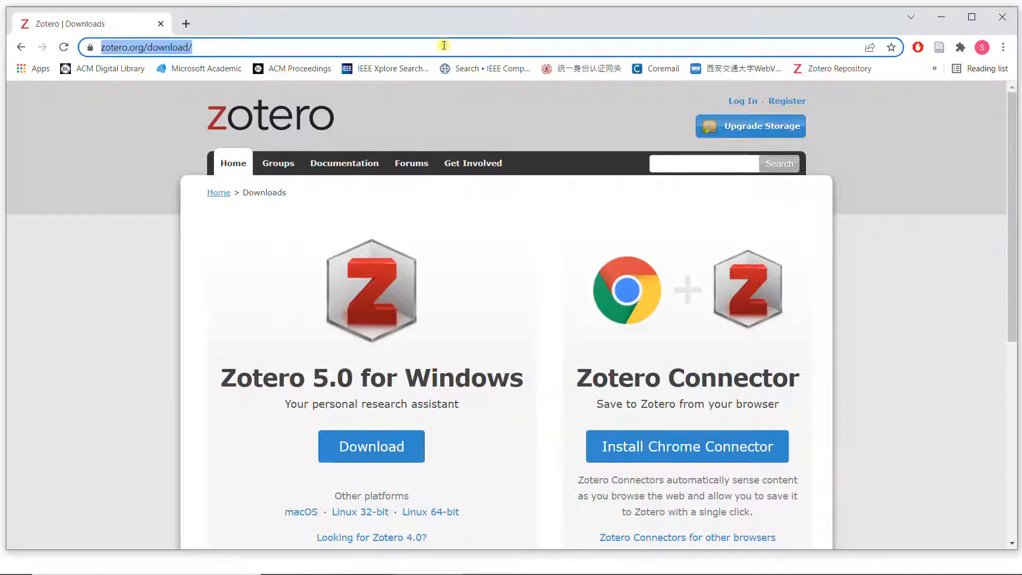
Search Google for 'uml diagram' and scroll through the results.
text(testing)
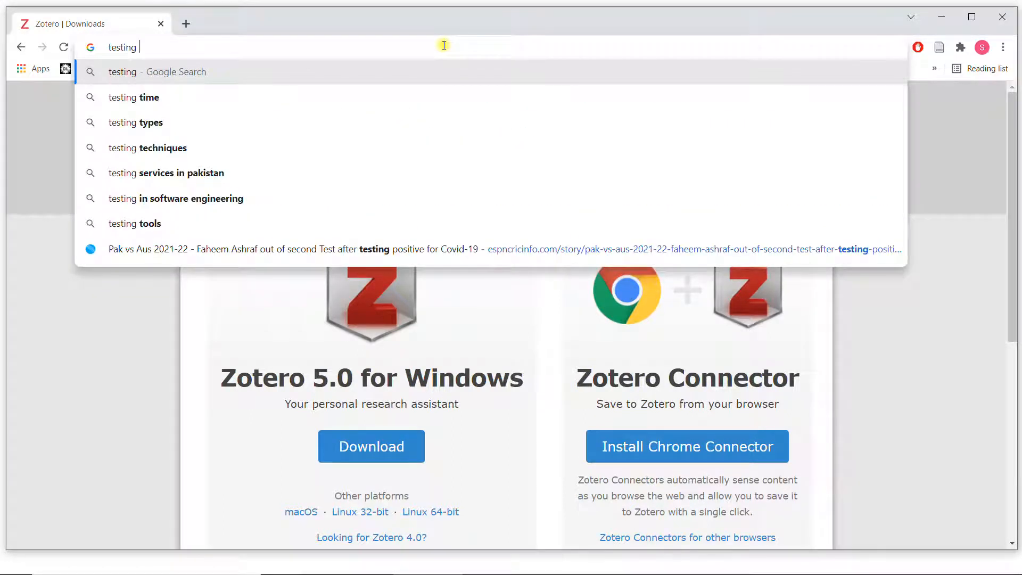
key(Backspace)
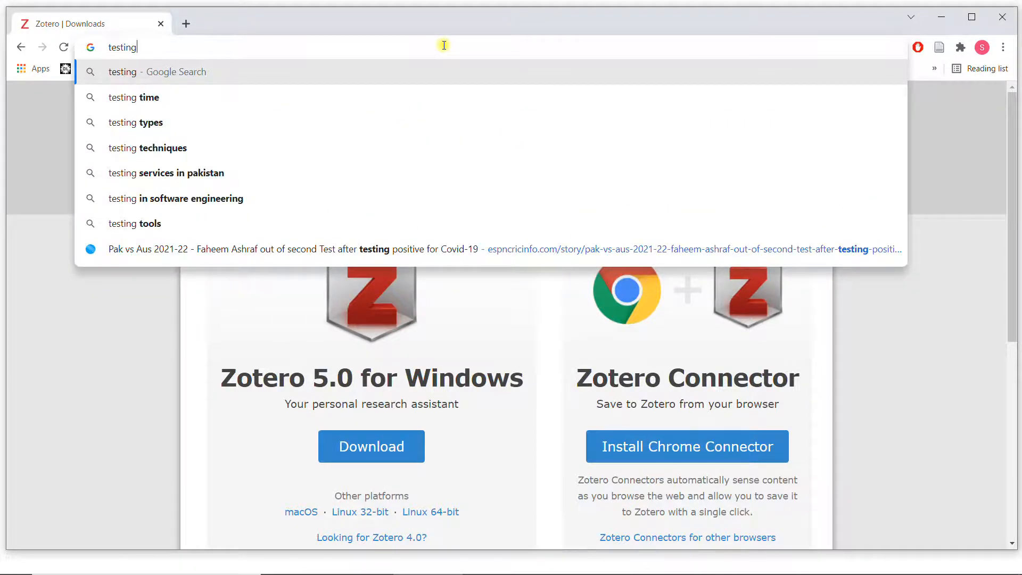
text(uml)
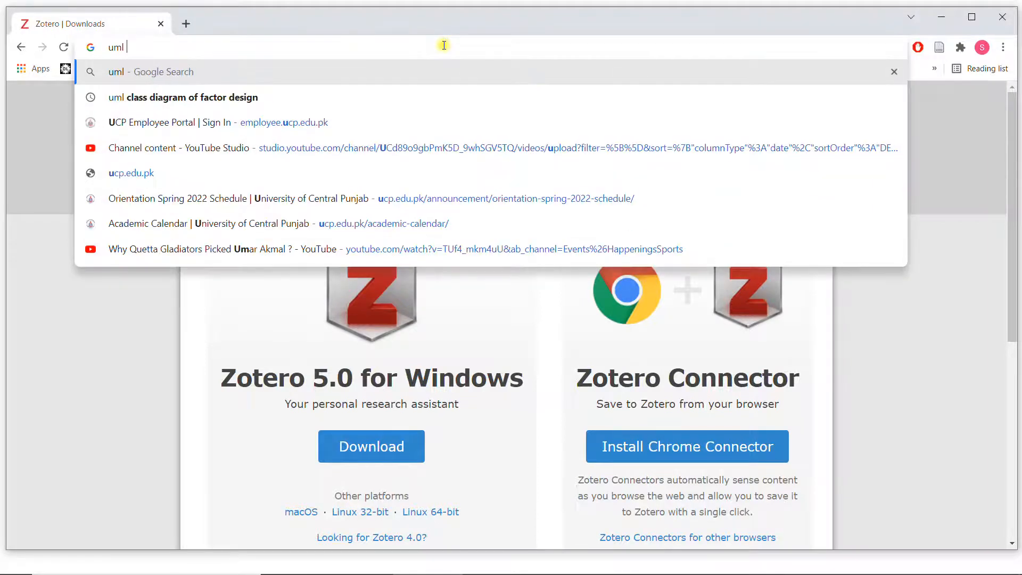
text(diagram)
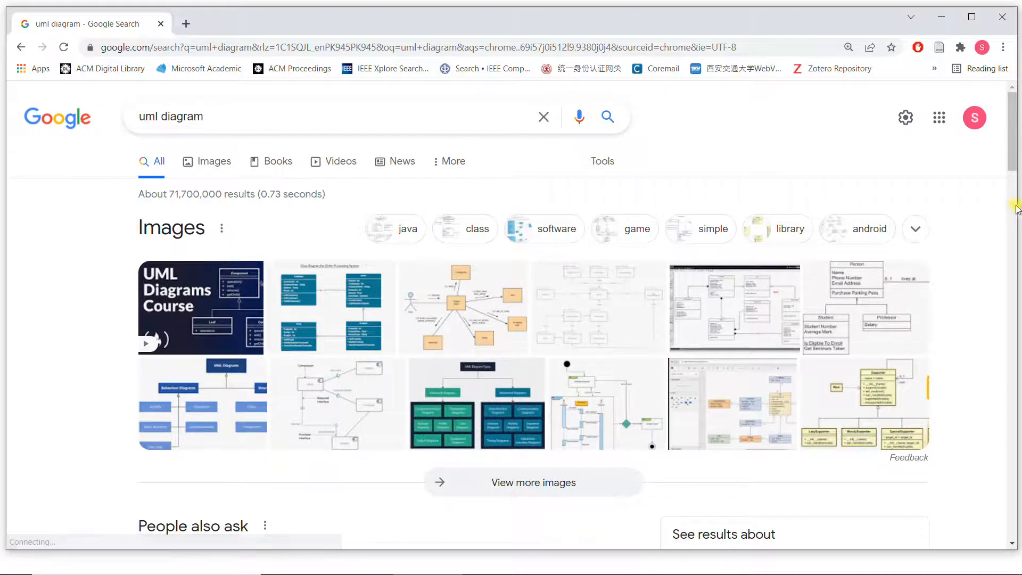
scroll(down, 3)
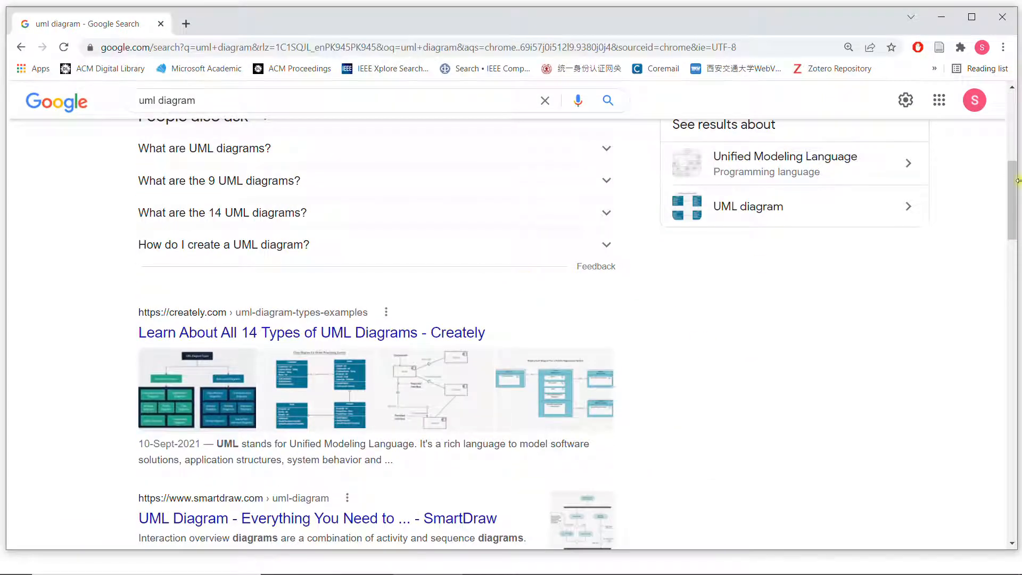
scroll(down, 3)
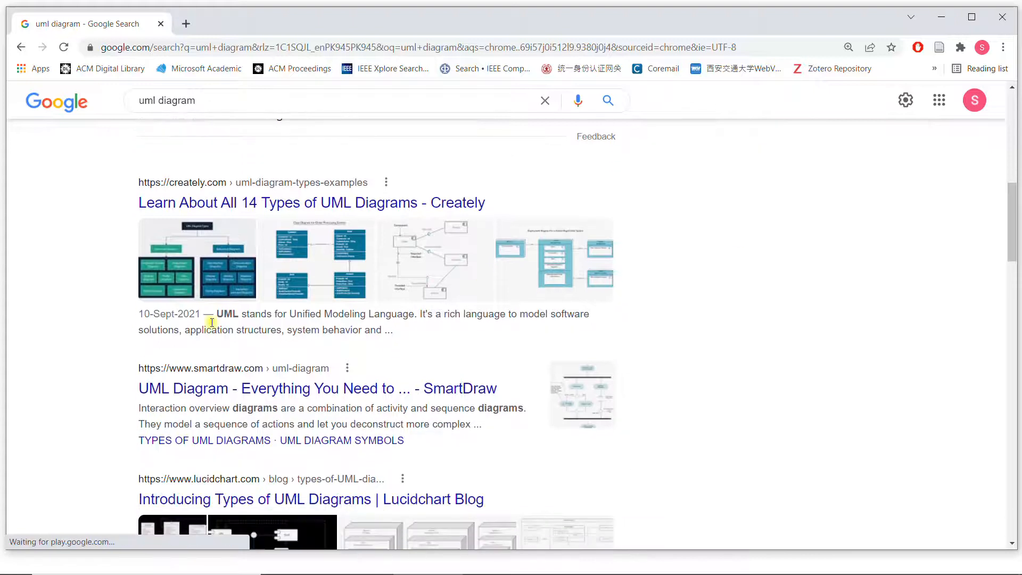
right_click(261, 203)
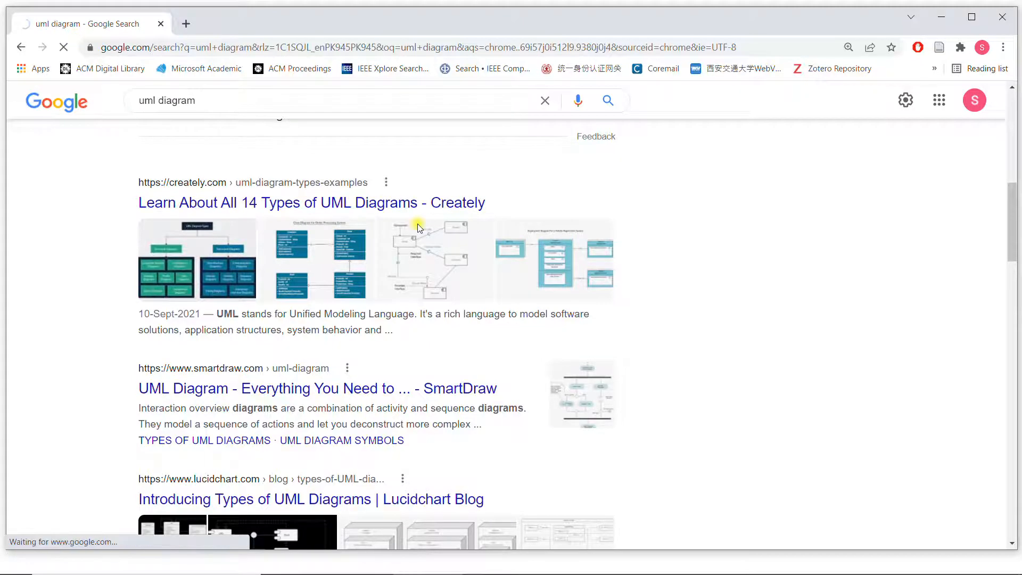
Open the Creately UML diagram types article and save it to sample001 via Zotero Connector.
click(310, 202)
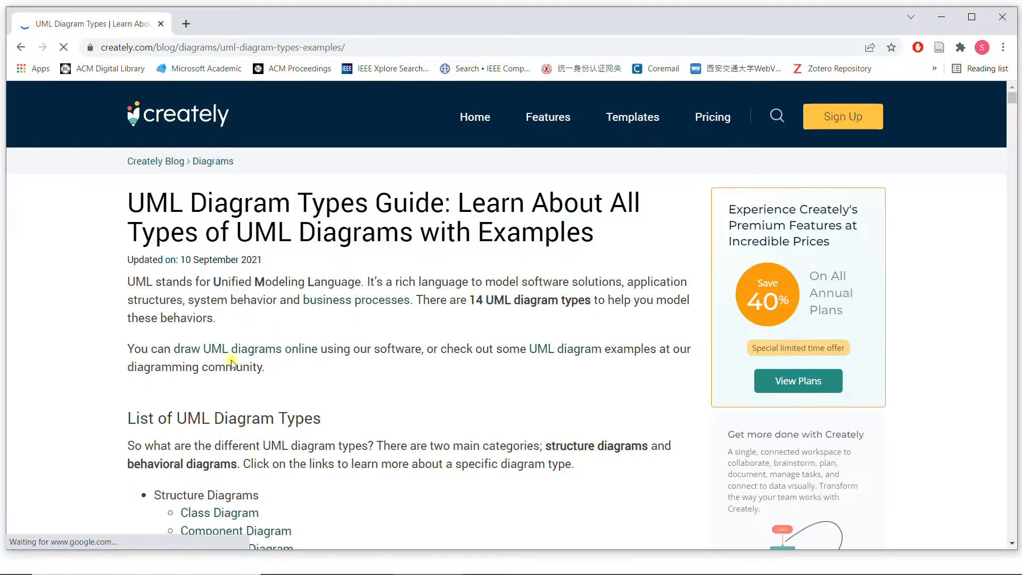
drag(128, 281, 298, 348)
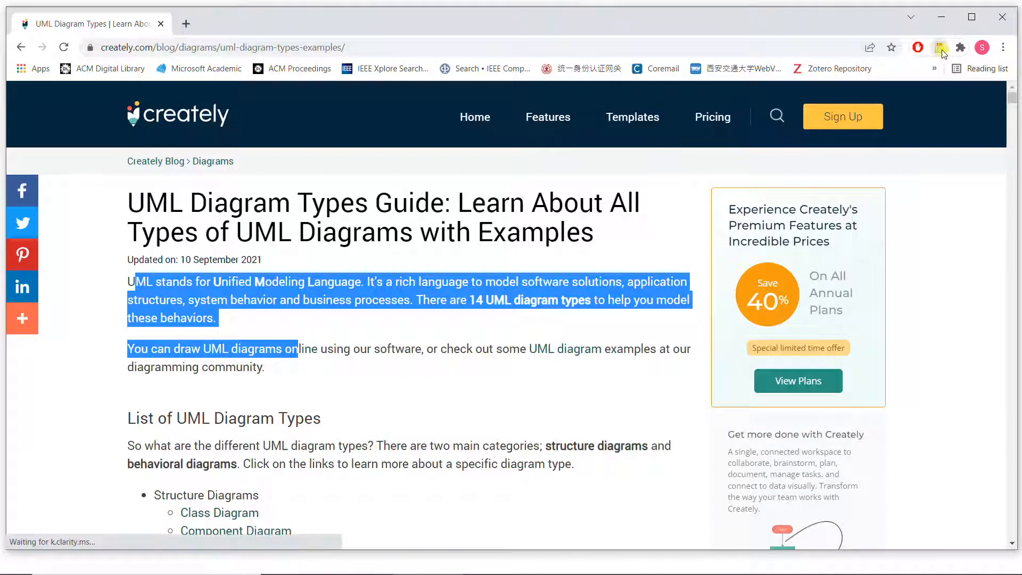
click(939, 46)
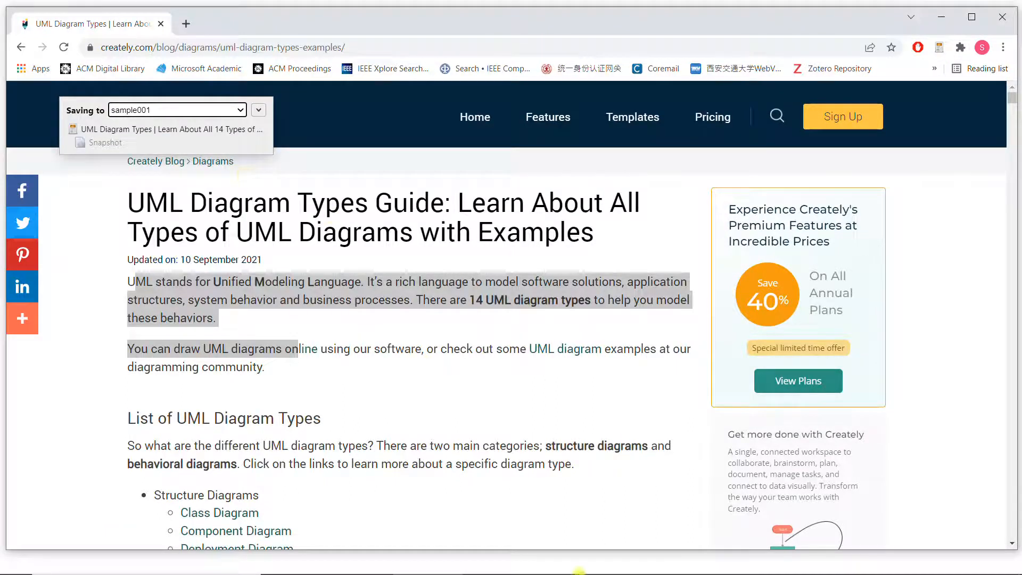
click(593, 561)
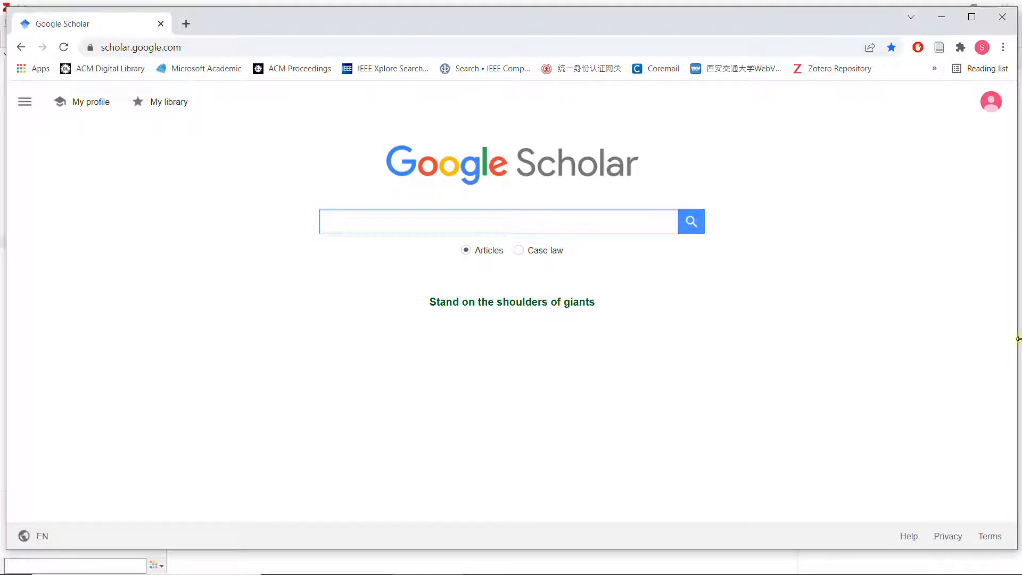
Search Scholar for 'uml', save 'Empirical evidence about the UML' to Zotero, then switch to Zotero.
text(uml)
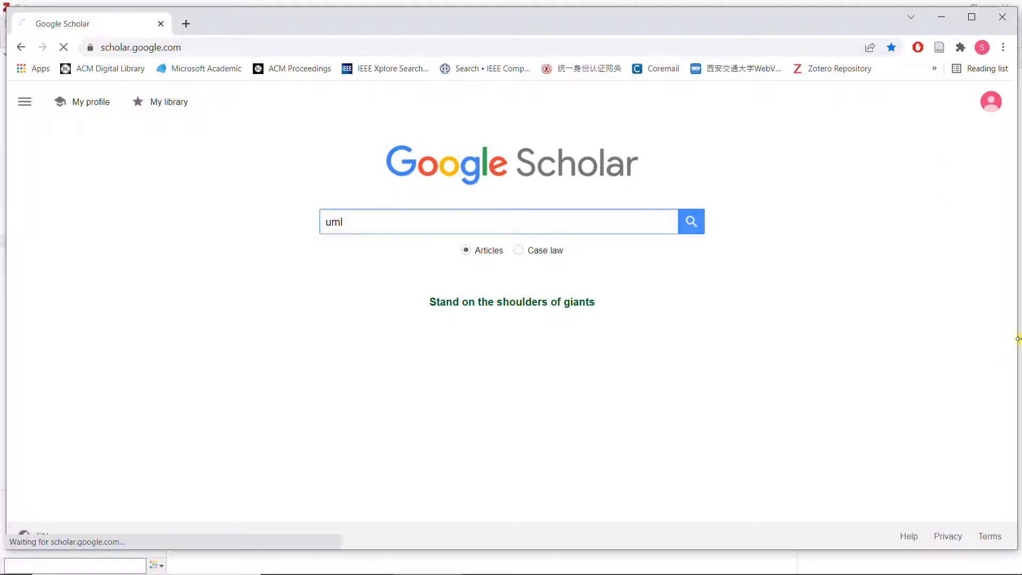
click(691, 221)
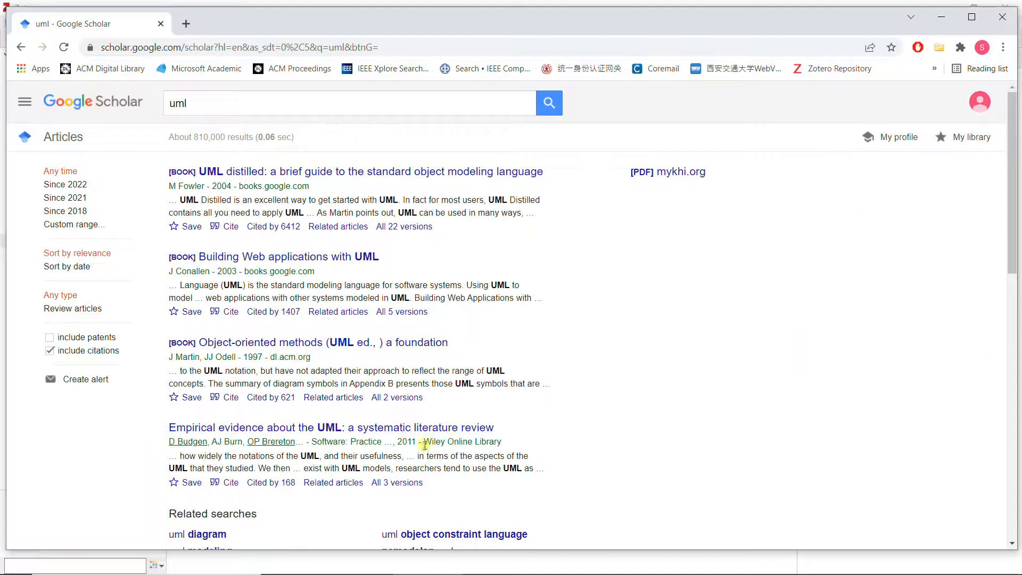
mouse_move(293, 427)
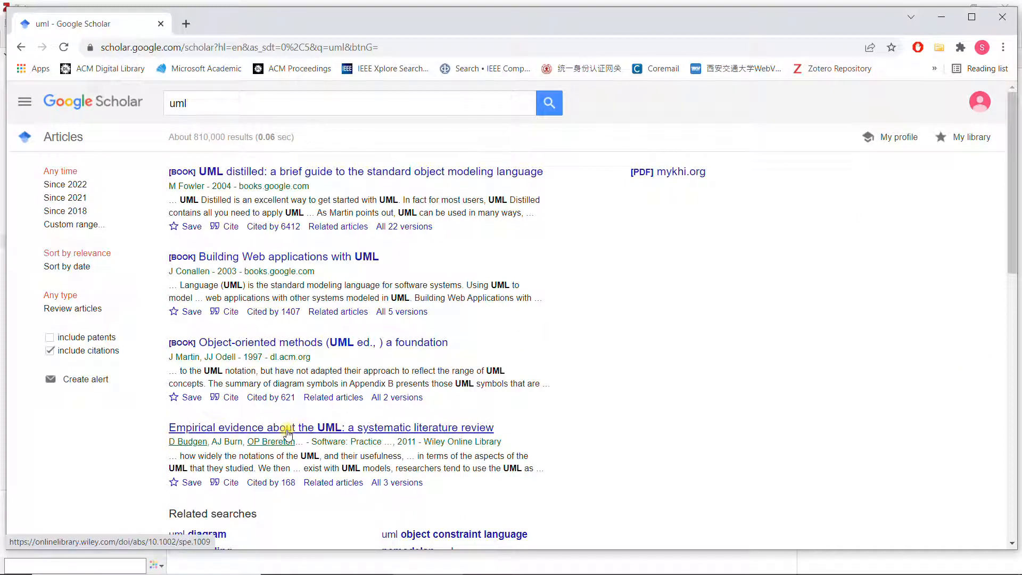
click(331, 428)
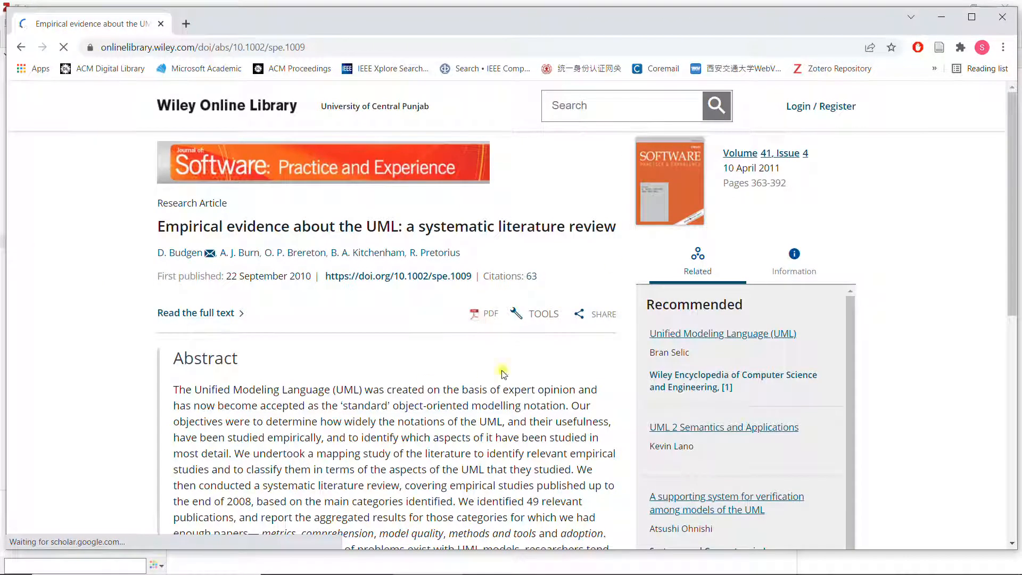
mouse_move(886, 91)
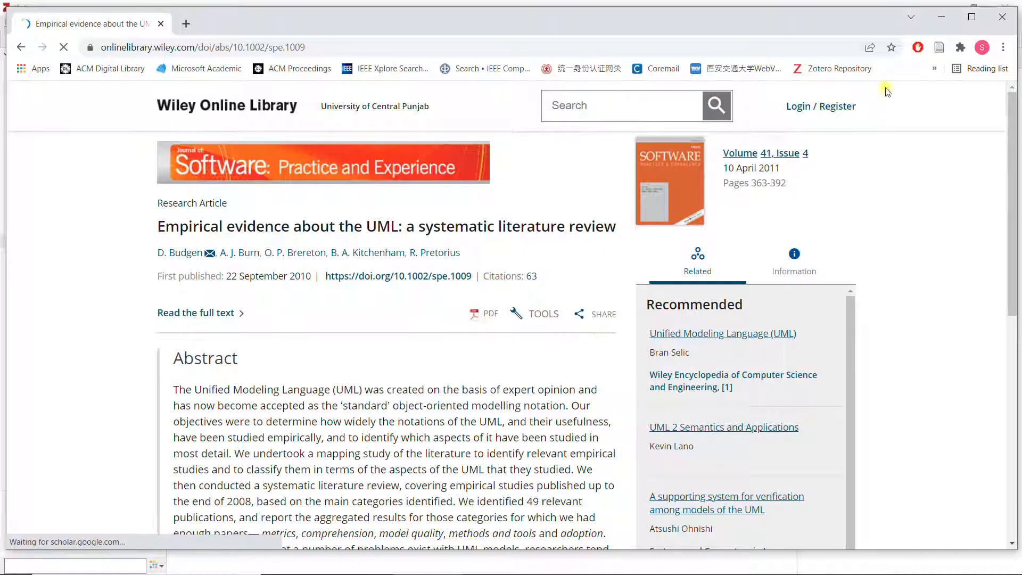
mouse_move(939, 46)
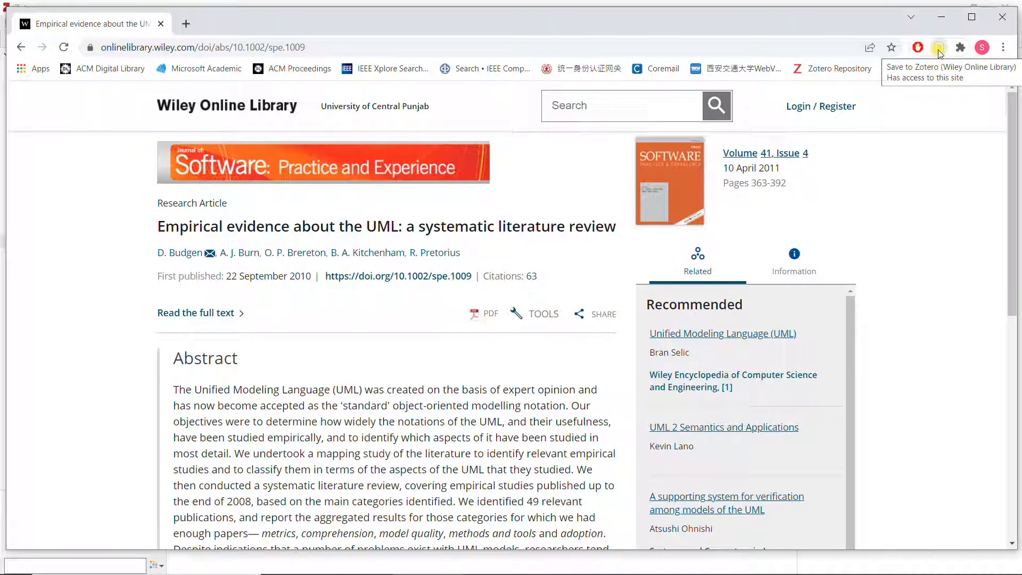
click(938, 47)
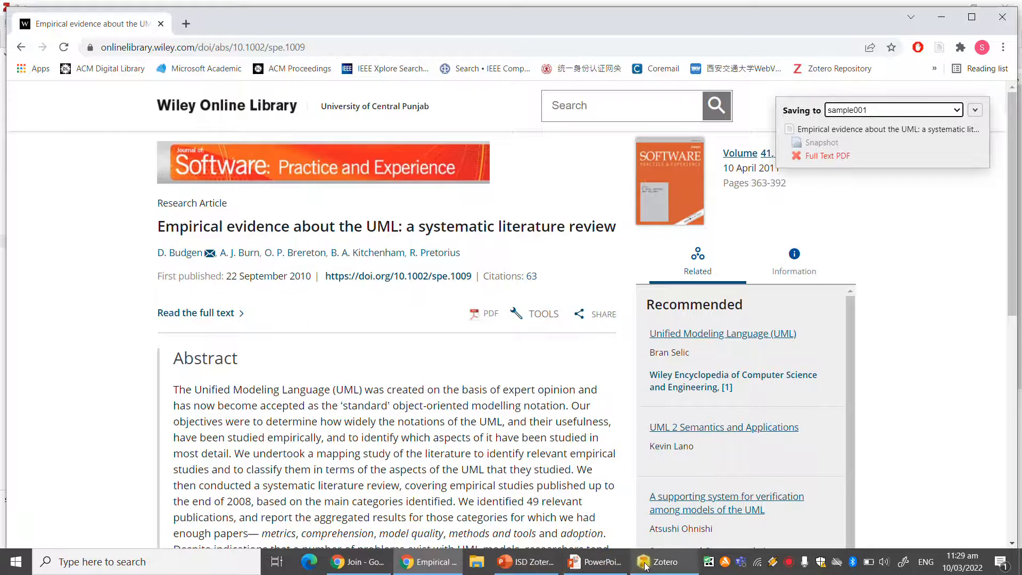
click(659, 561)
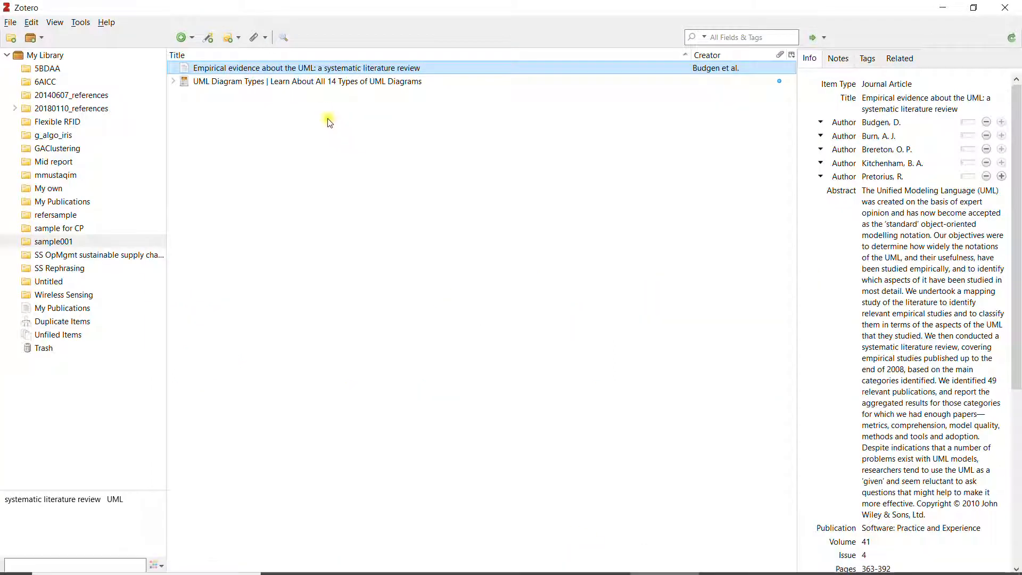
Check the saved UML review's Info pane in Zotero, then return to Chrome.
click(925, 103)
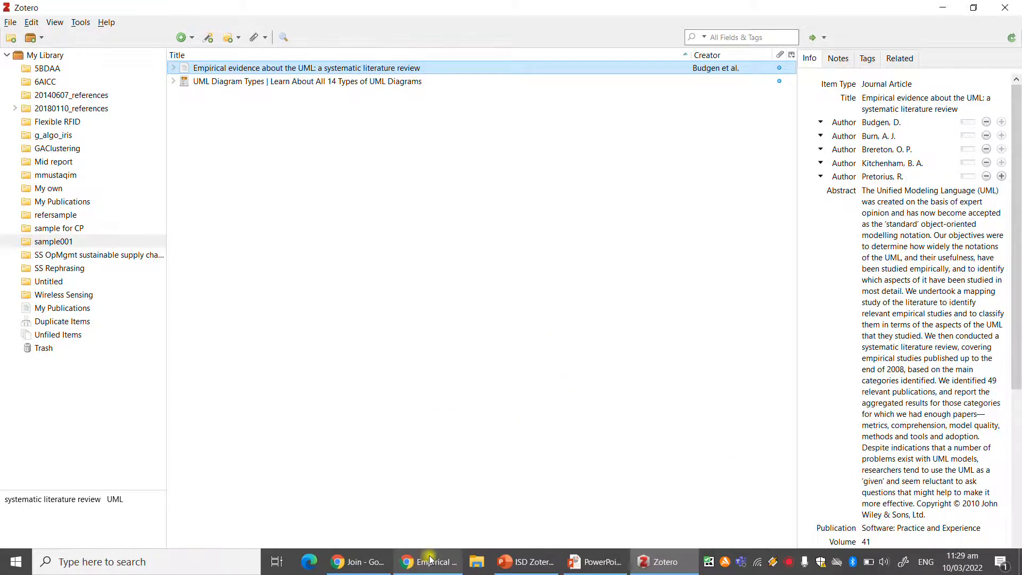
click(425, 561)
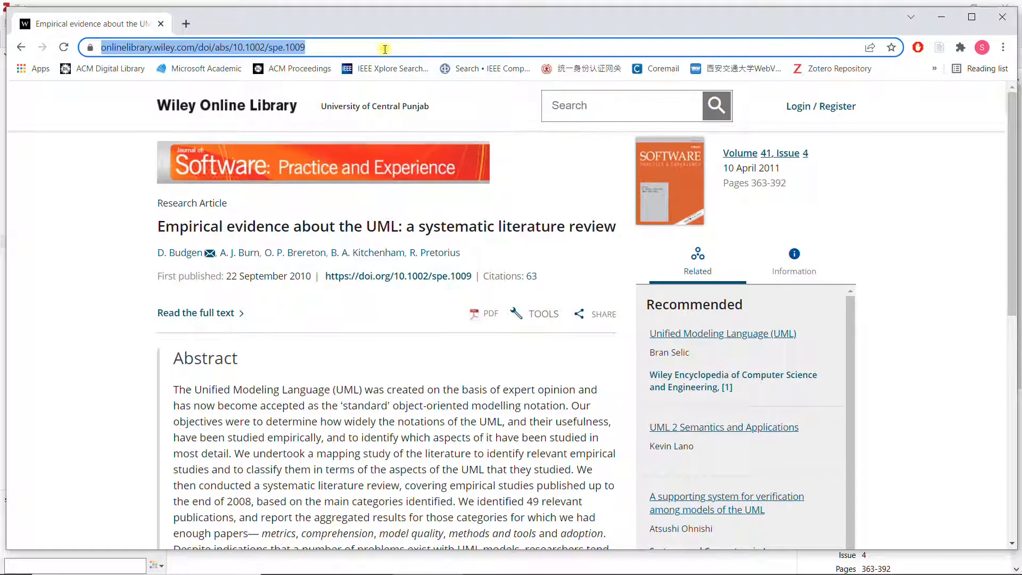
Save the ScienceDirect UML model consistency management article to Zotero, then switch to Word.
click(20, 47)
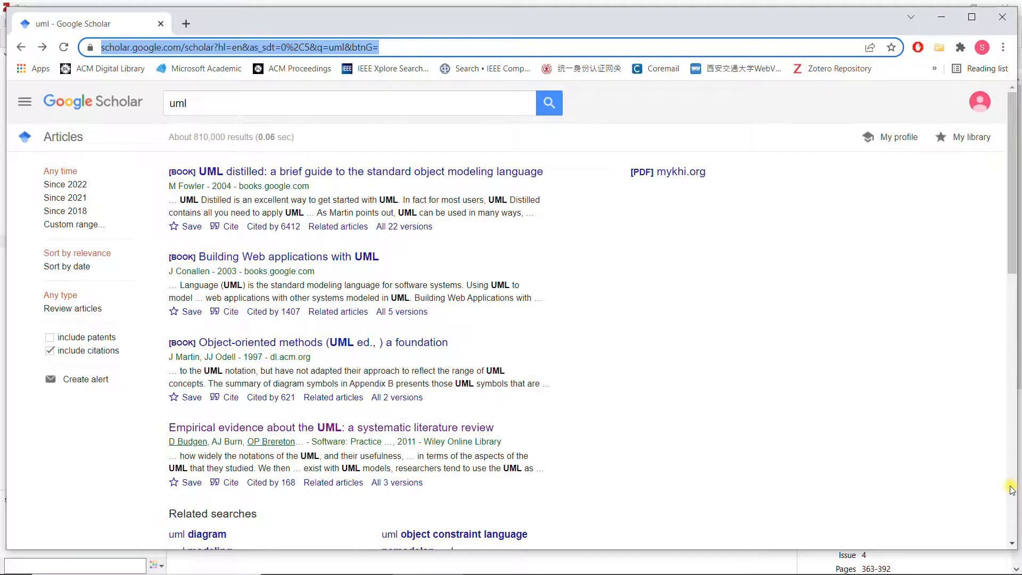
scroll(down, 3)
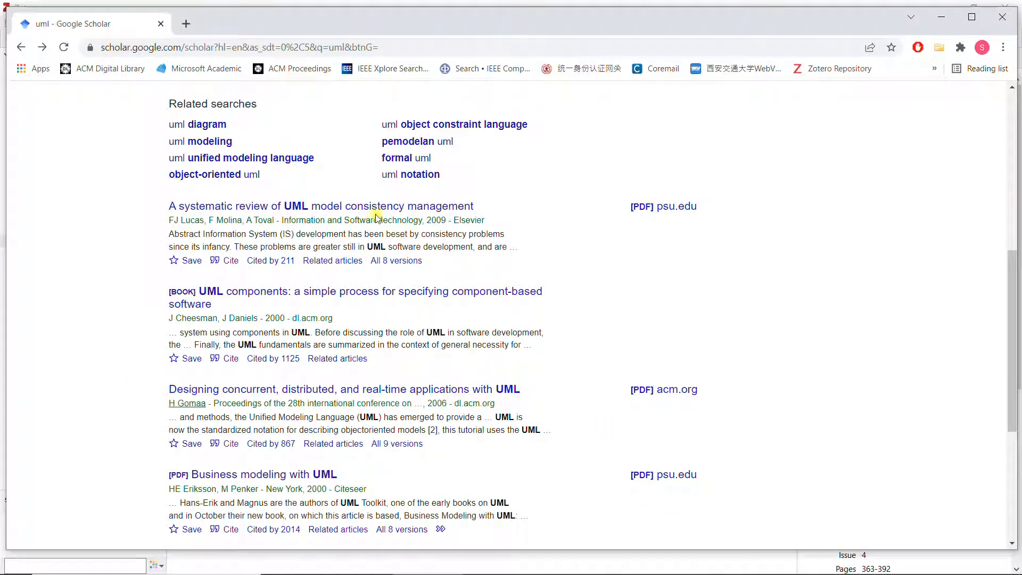
click(321, 206)
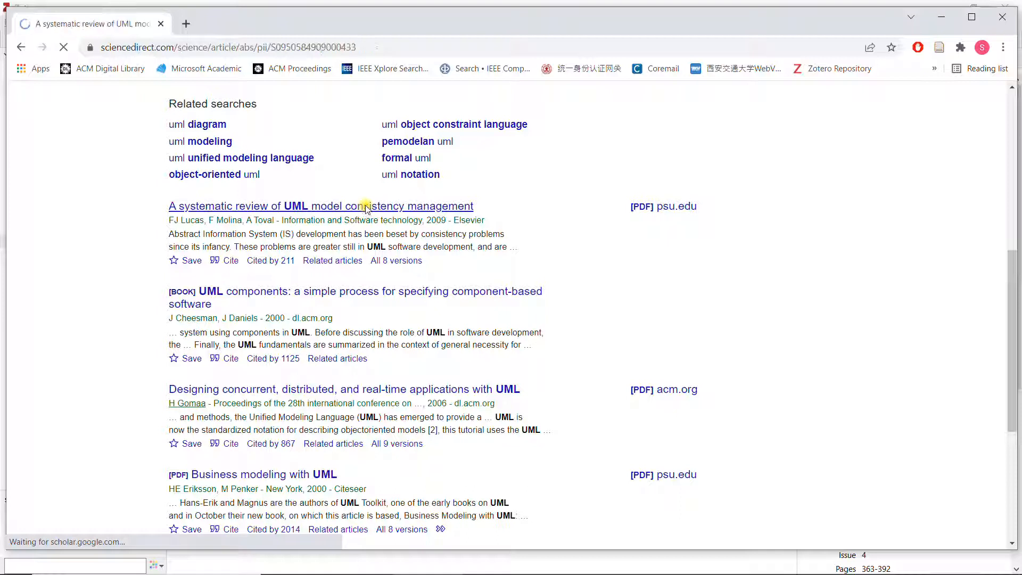
click(319, 206)
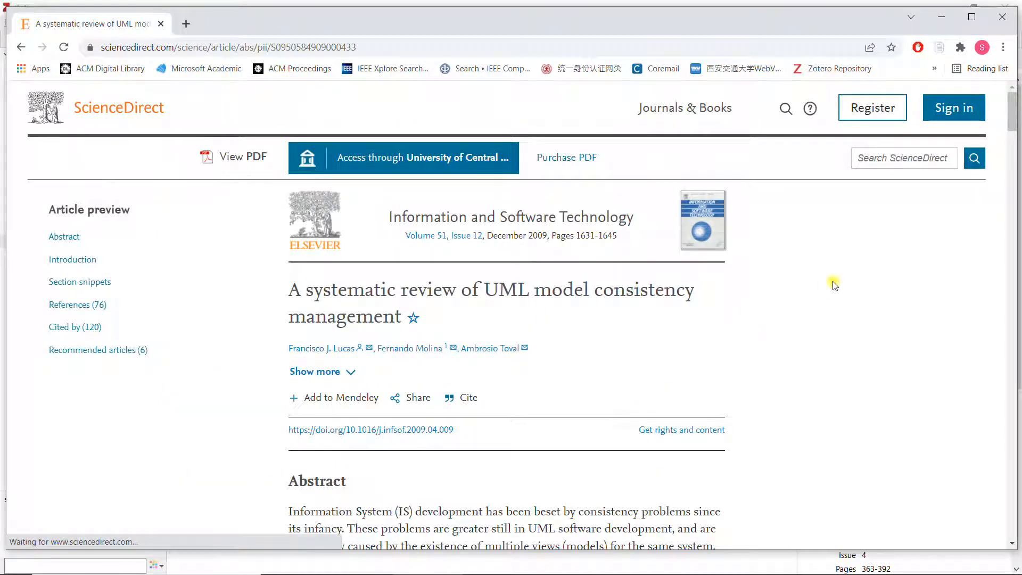
mouse_move(837, 65)
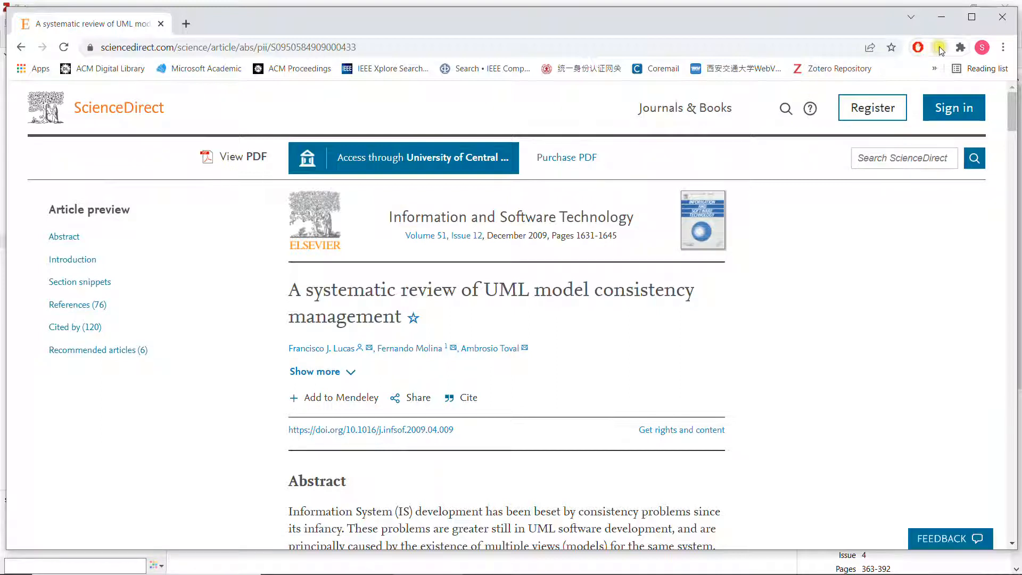
click(941, 47)
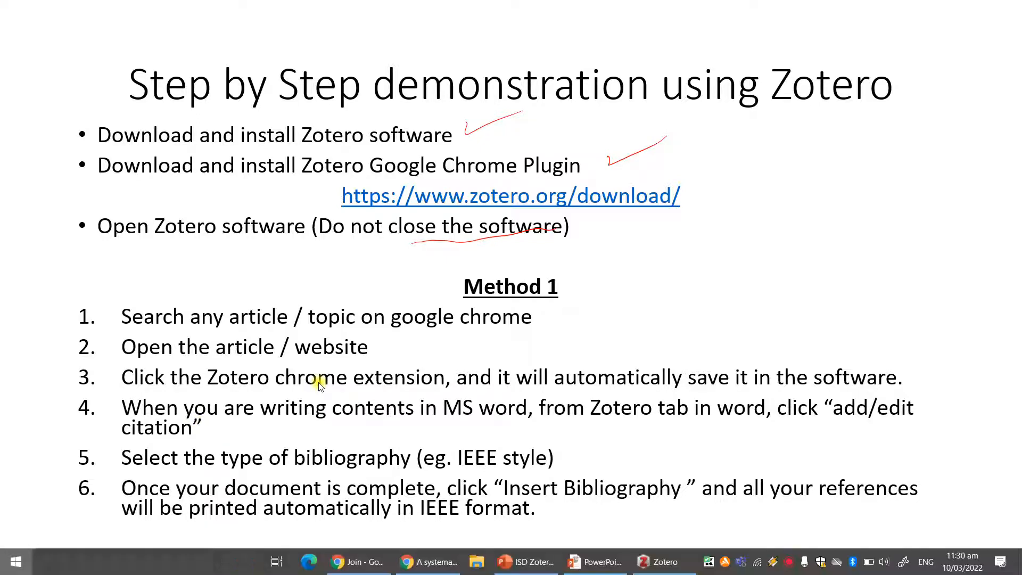
click(596, 561)
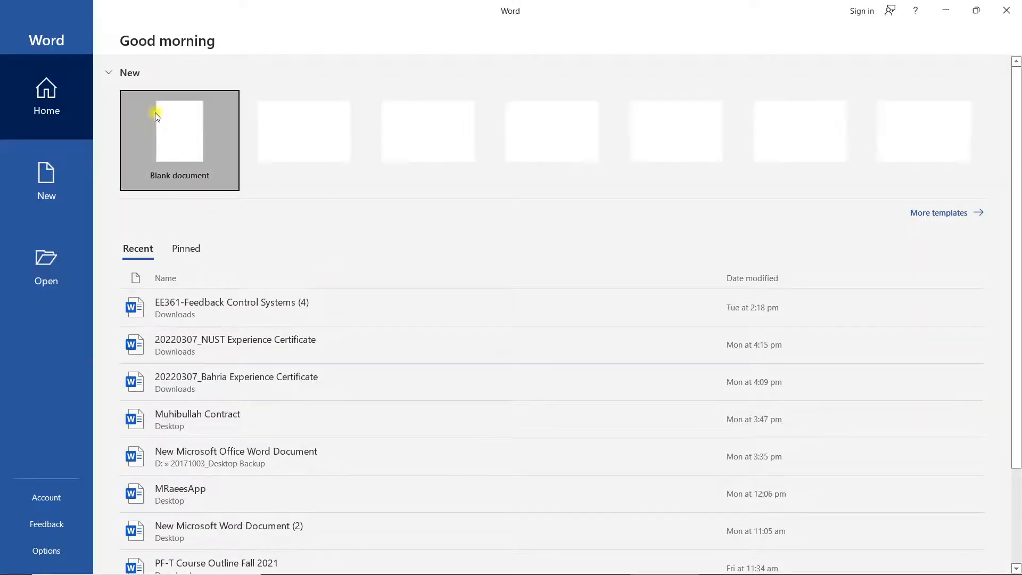
Create a blank Word document with the typing font set to Arial, size 20.
click(179, 130)
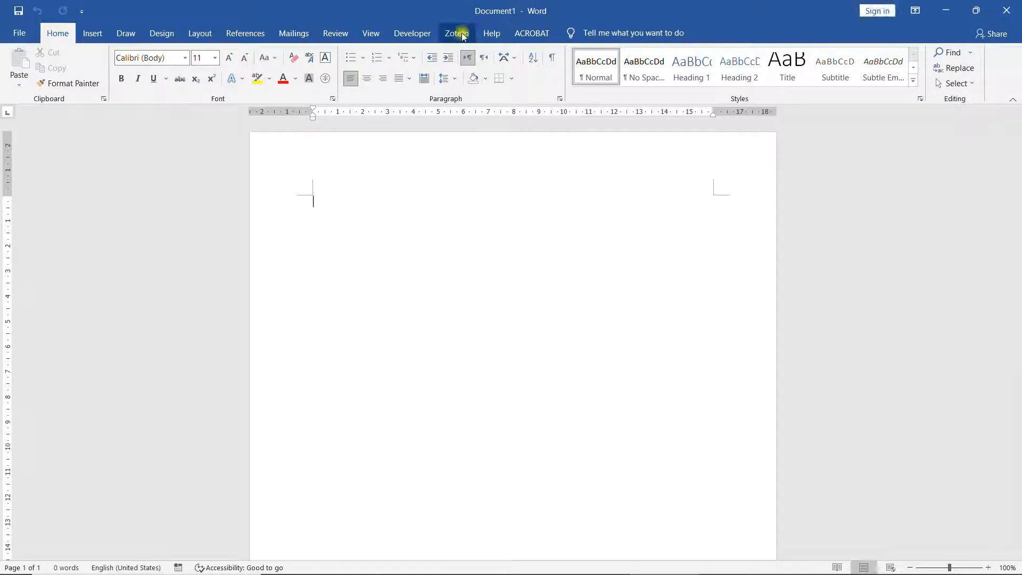
click(456, 33)
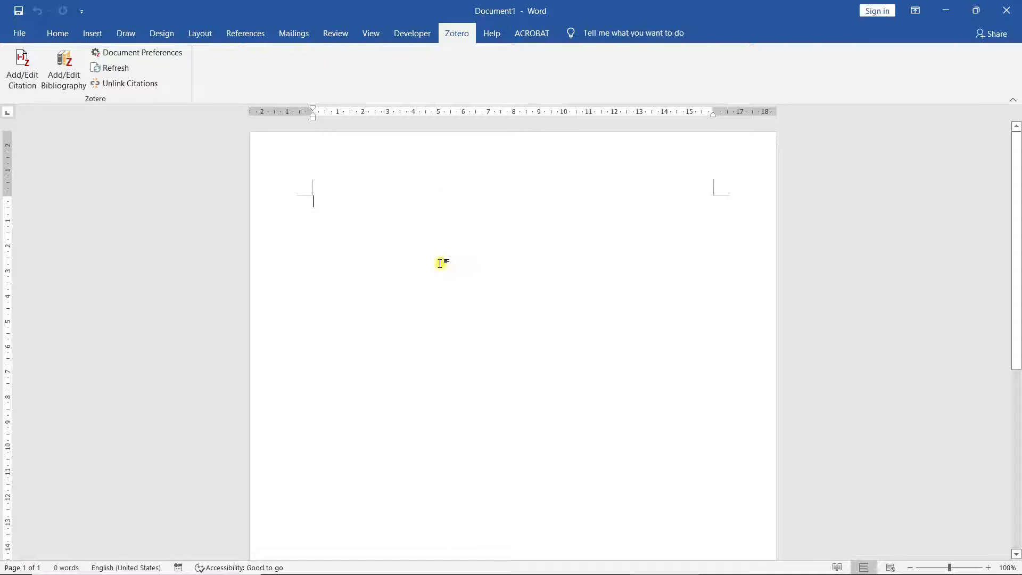
mouse_move(265, 165)
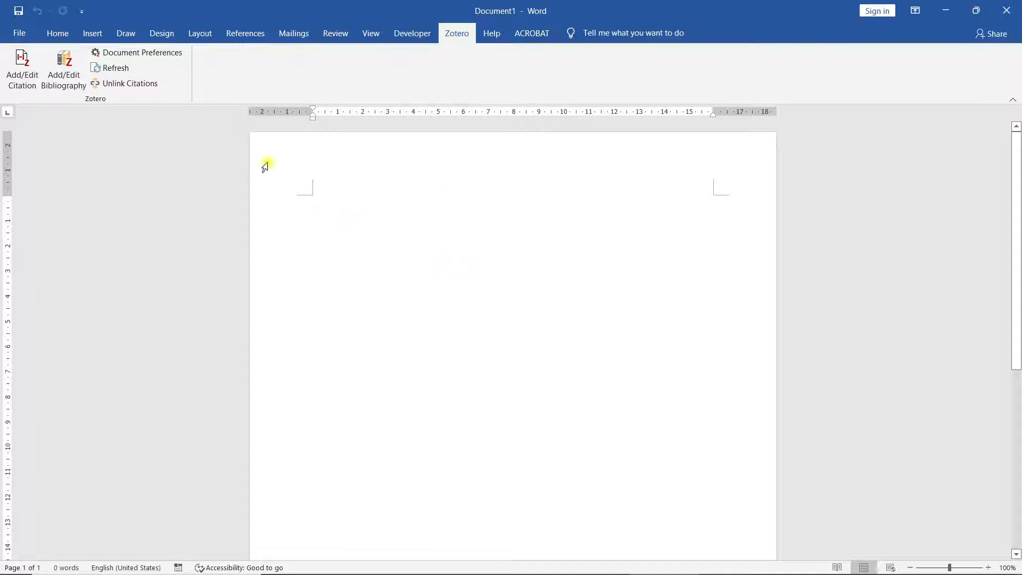
click(57, 33)
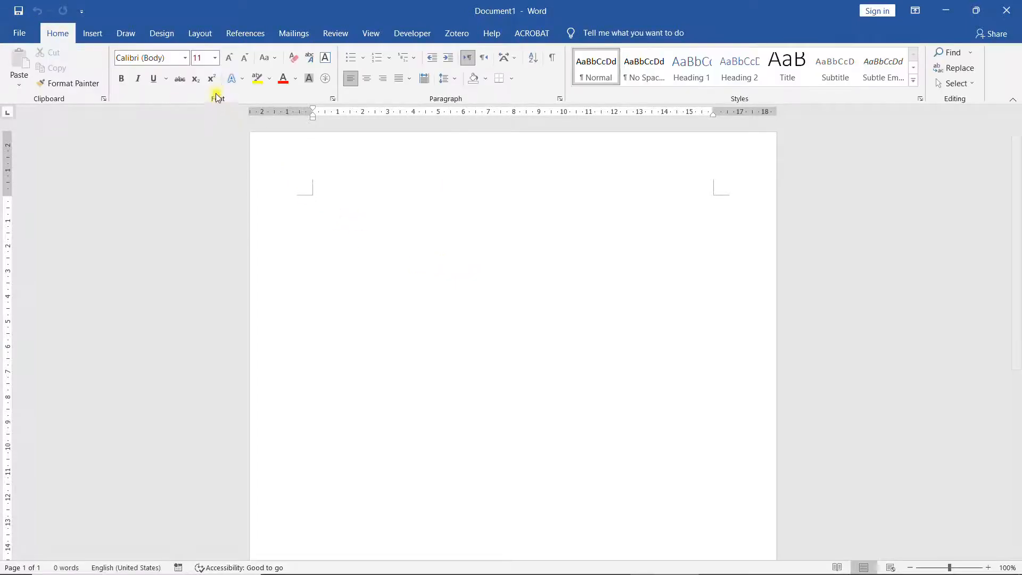
click(215, 58)
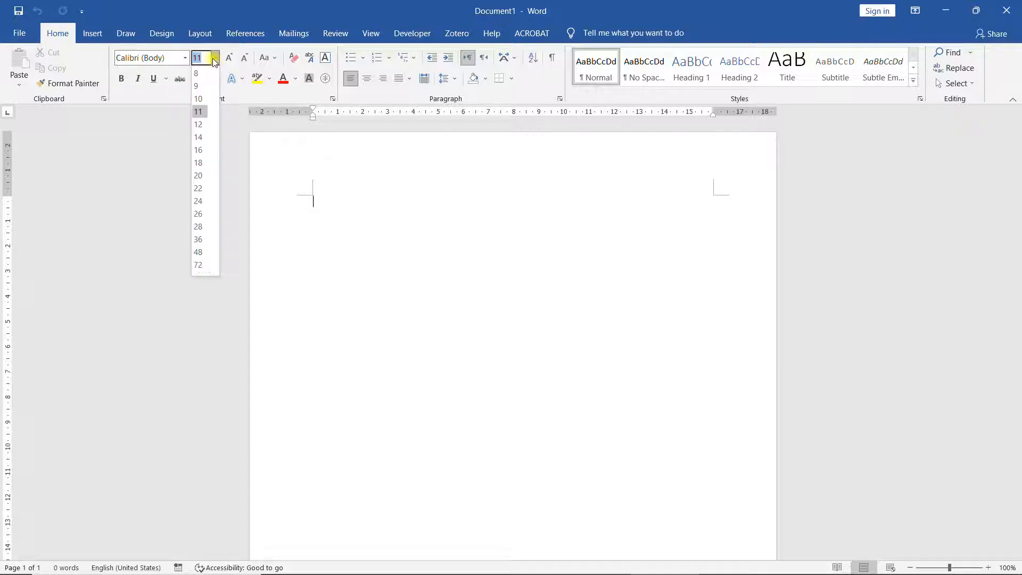
click(198, 175)
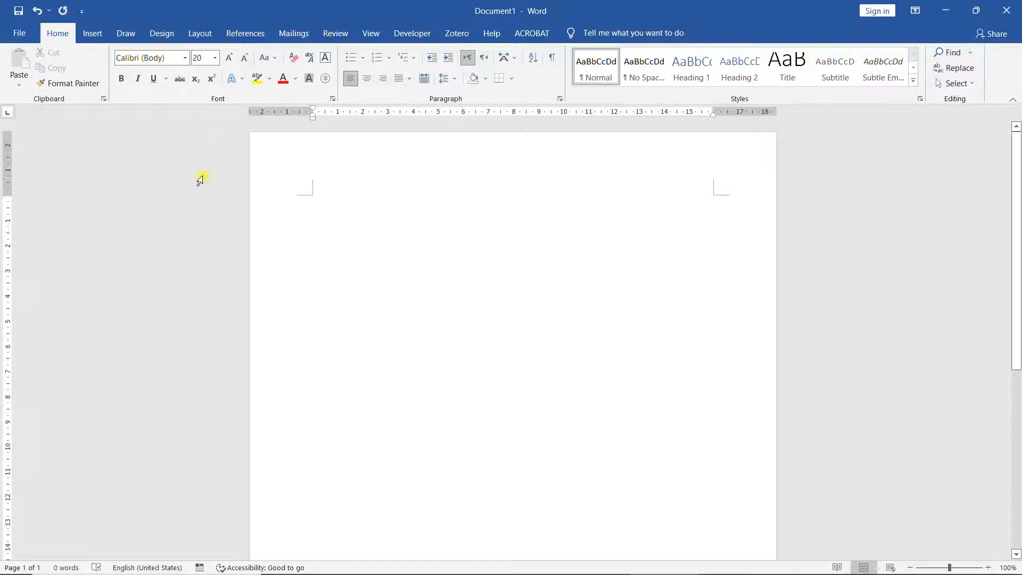
click(185, 57)
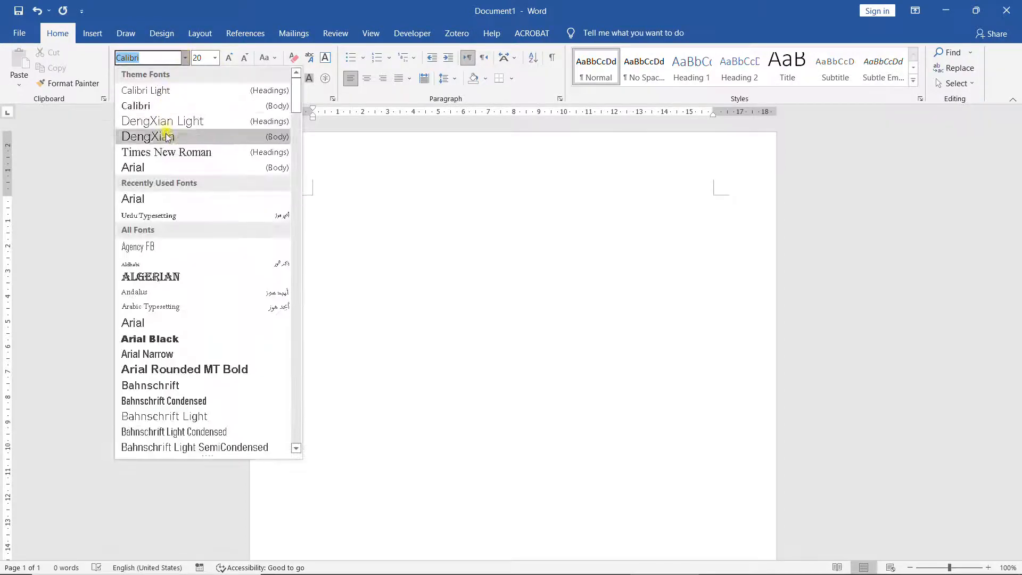
click(132, 168)
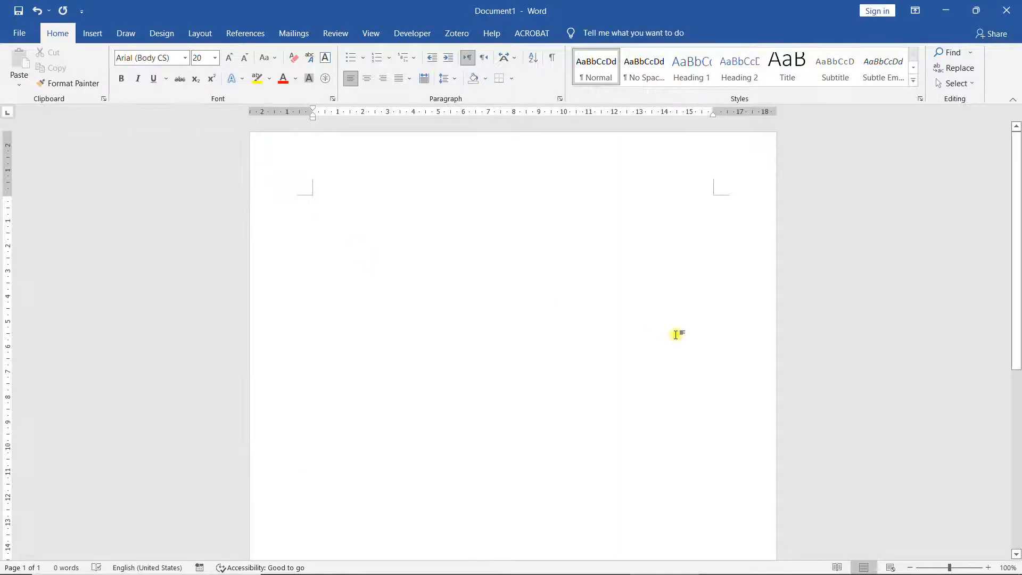
Type 'The quick brown fox jumps over the lazy dog' into the document.
text(The quic)
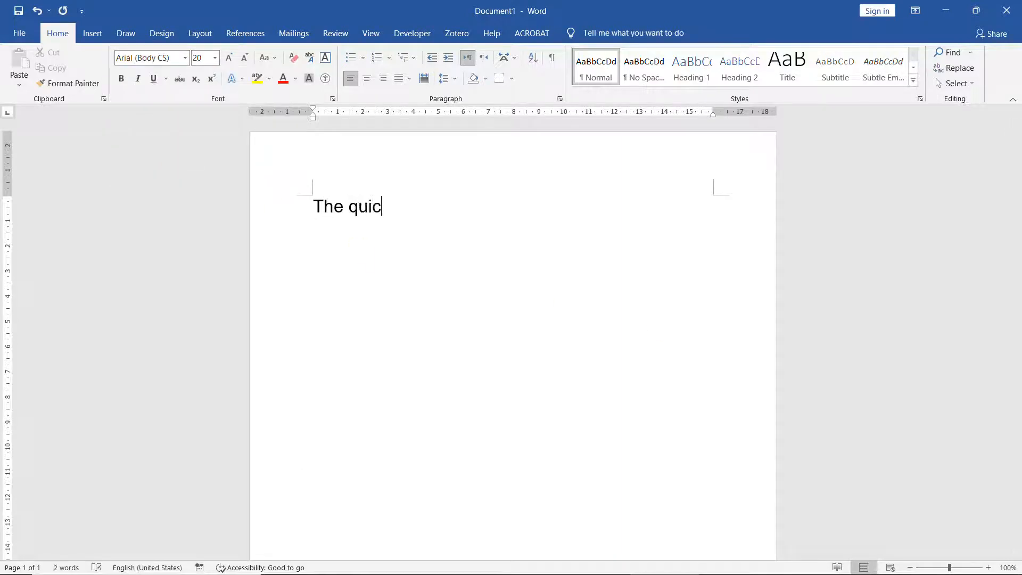
text(k brown)
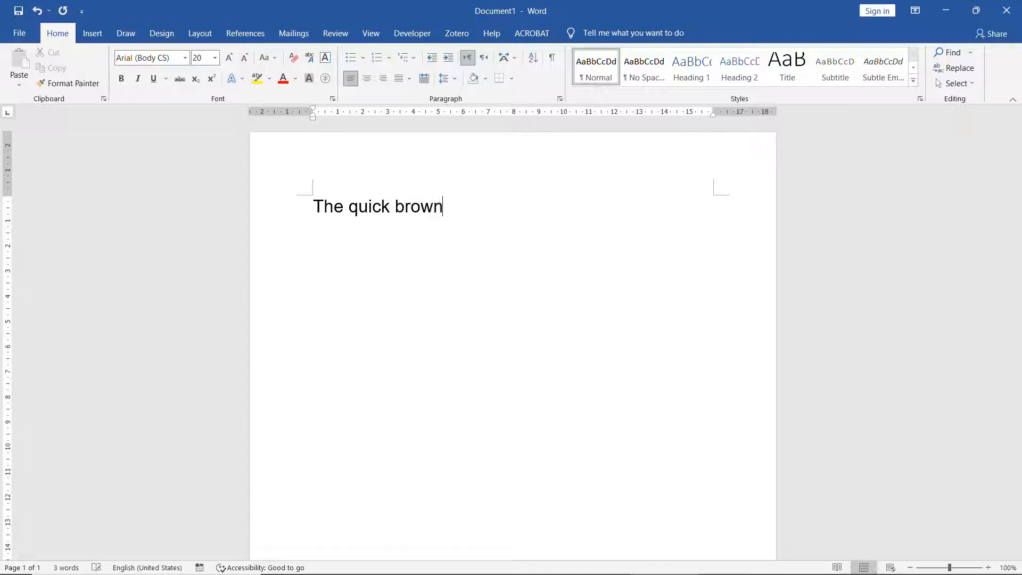
text(fox jum)
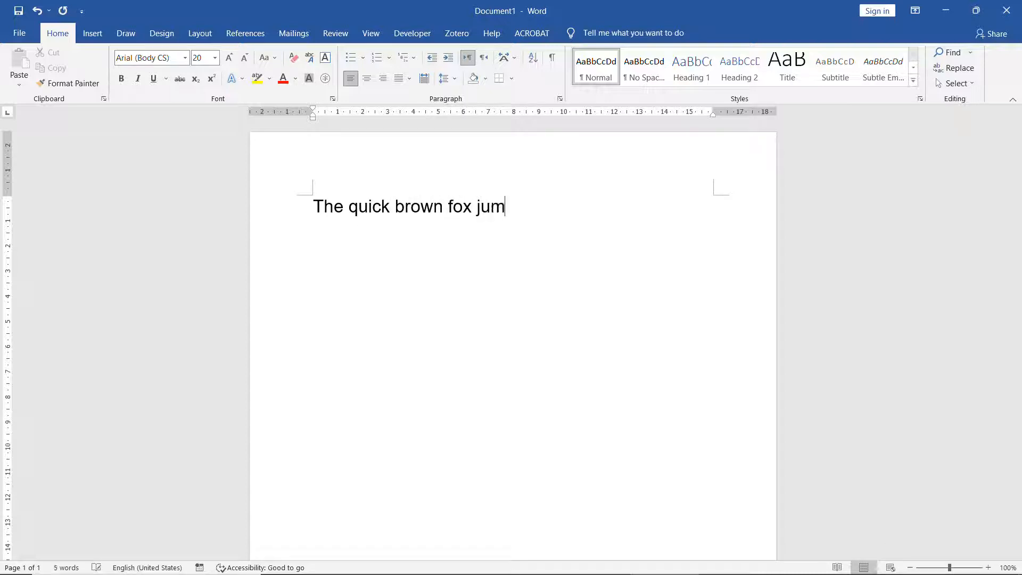
text(ps over the)
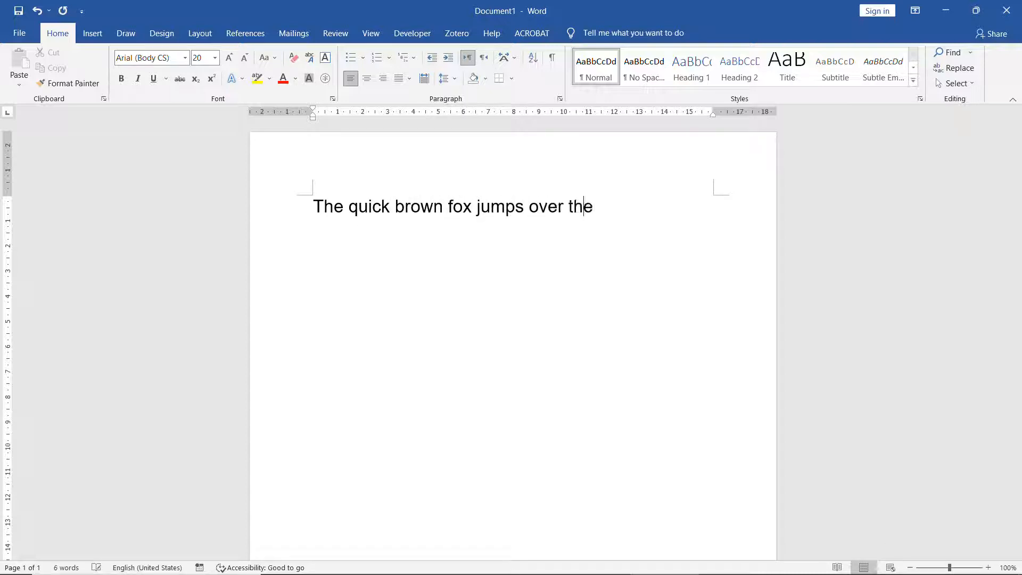
text(lasy)
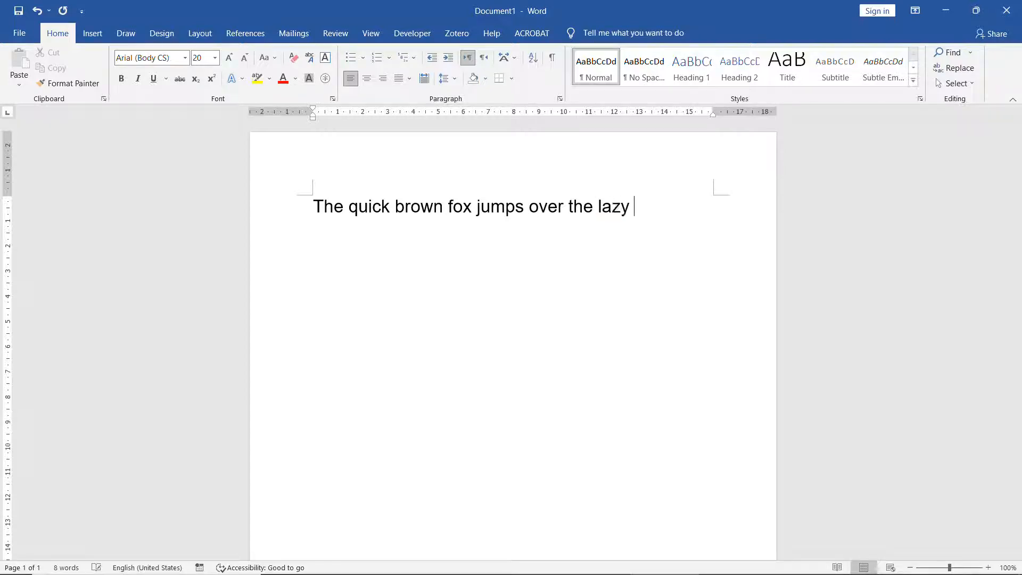
text(dog)
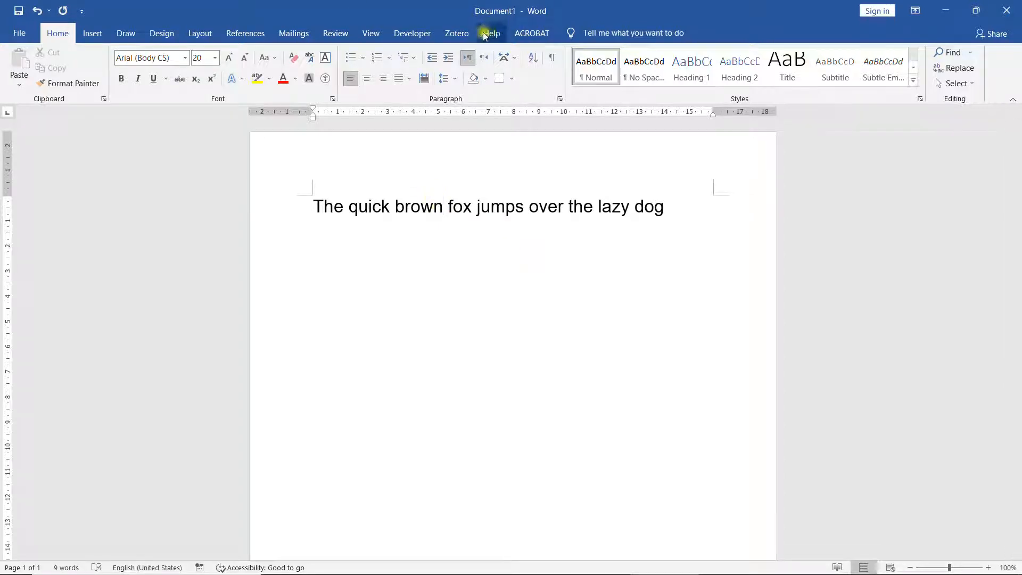
Set the Zotero document citation style to IEEE.
click(456, 33)
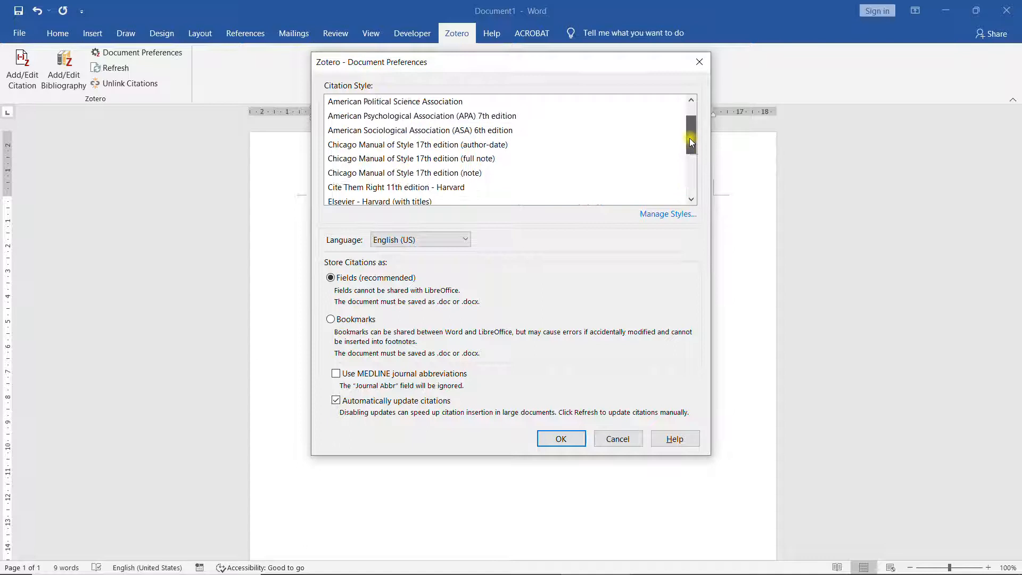
scroll(up, 3)
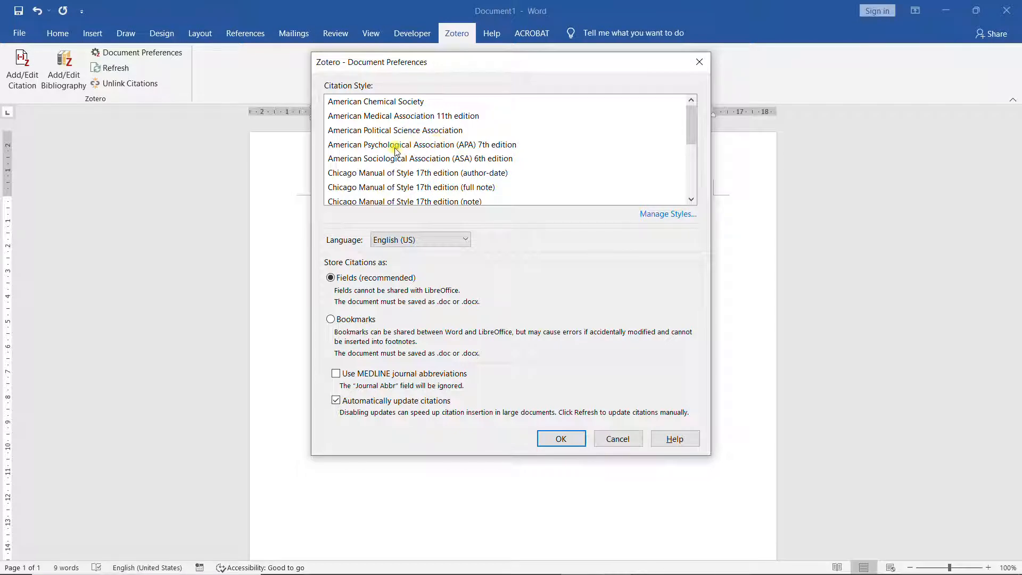
mouse_move(447, 148)
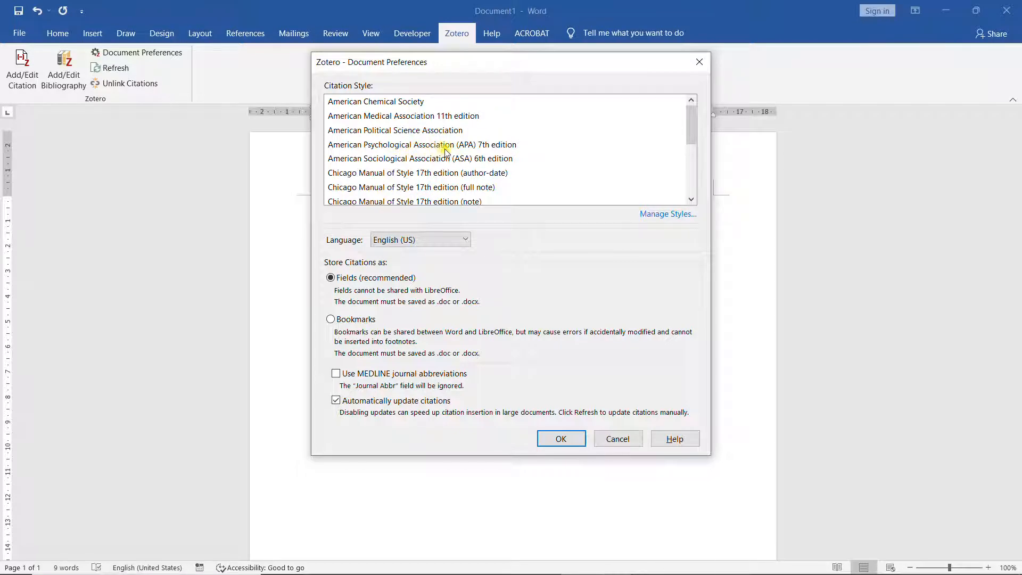
mouse_move(474, 149)
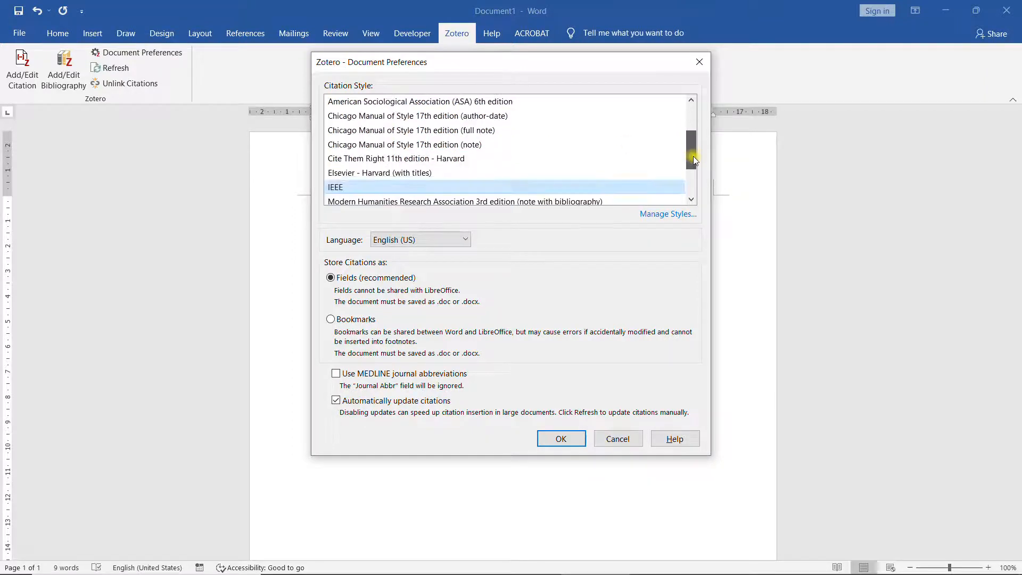
scroll(down, 3)
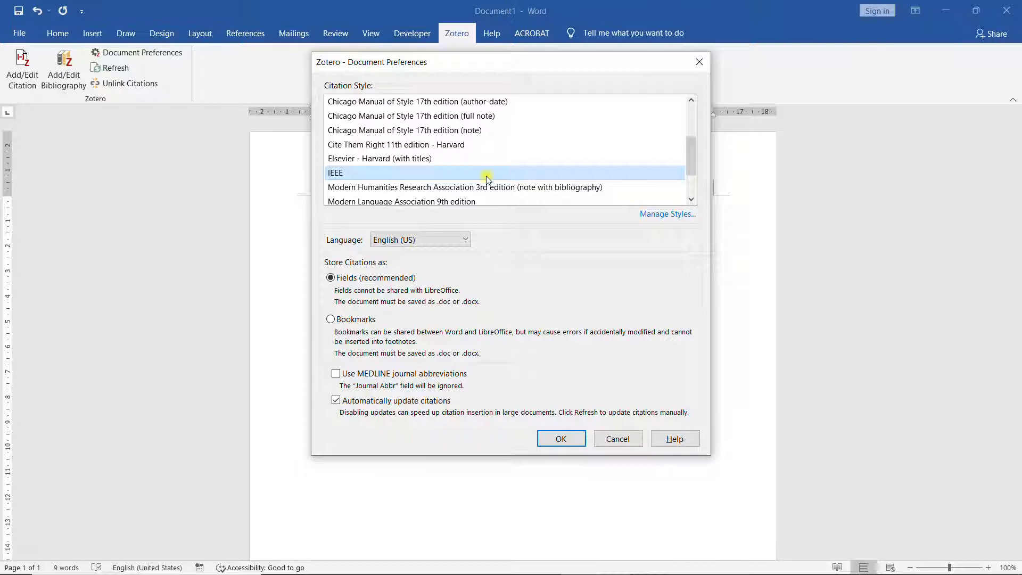
mouse_move(542, 316)
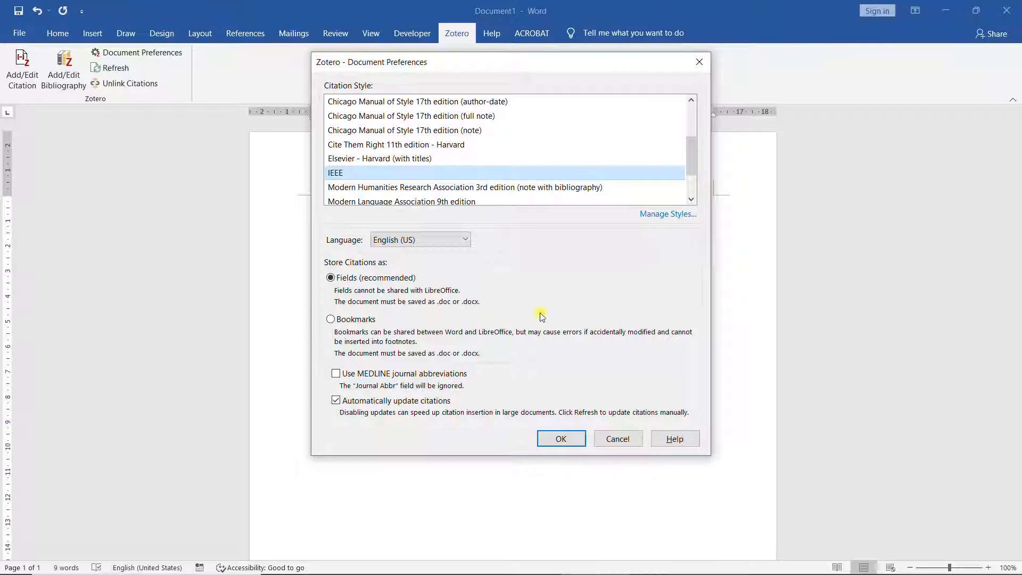
click(561, 438)
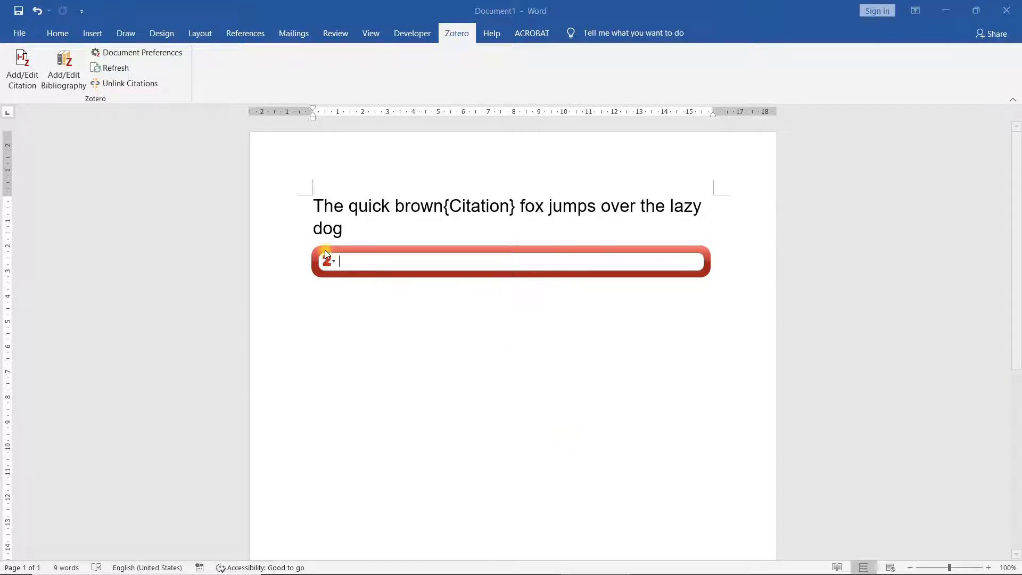
Cite the UML model consistency review from sample001 after 'brown' using Classic View.
click(334, 261)
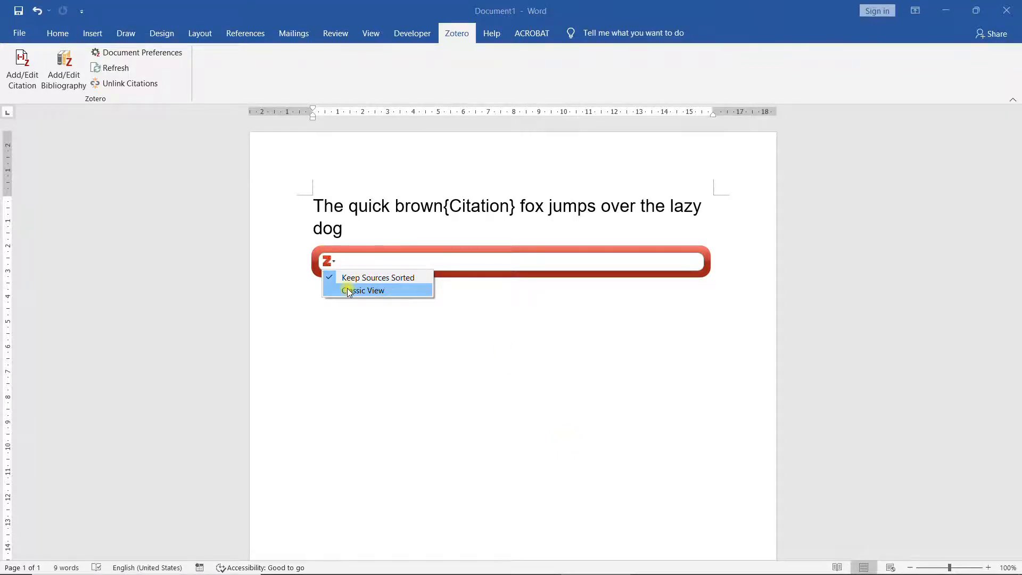
click(364, 290)
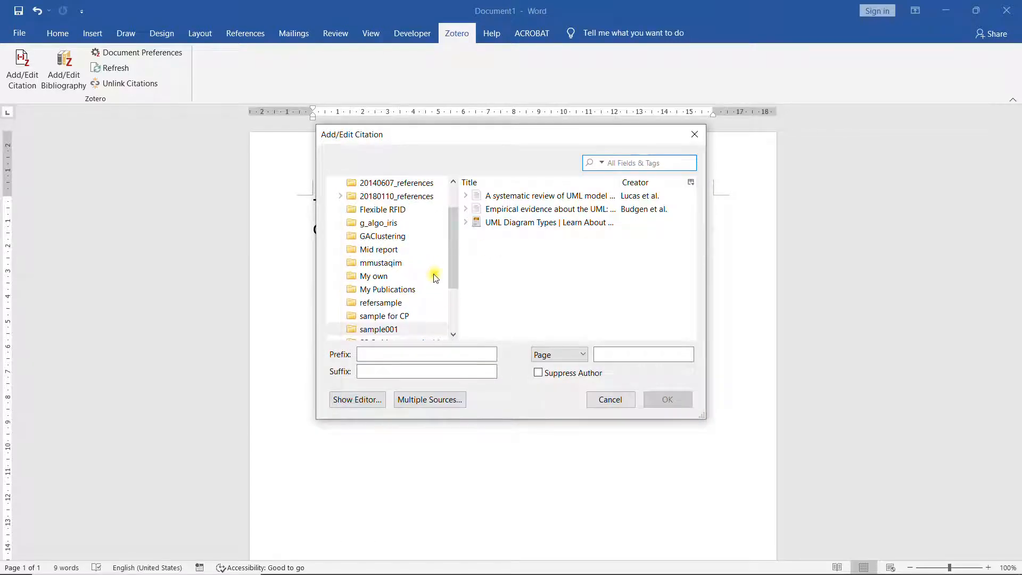
click(380, 328)
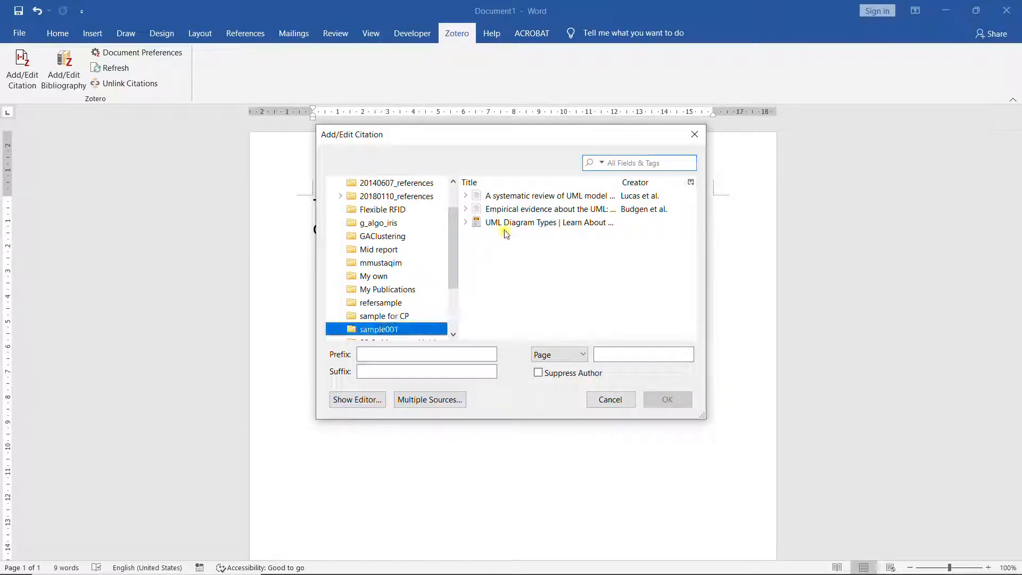
click(548, 195)
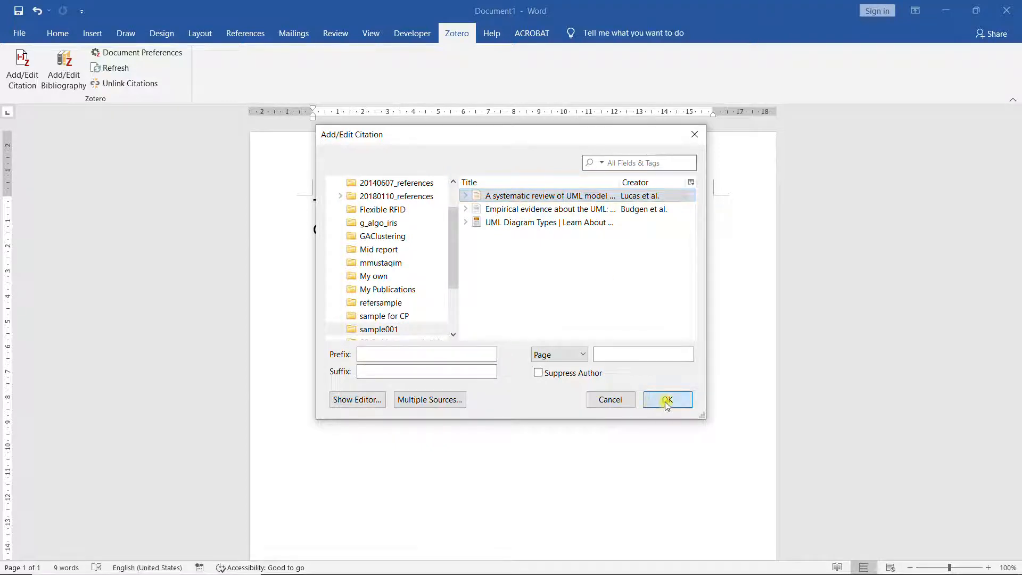
click(667, 399)
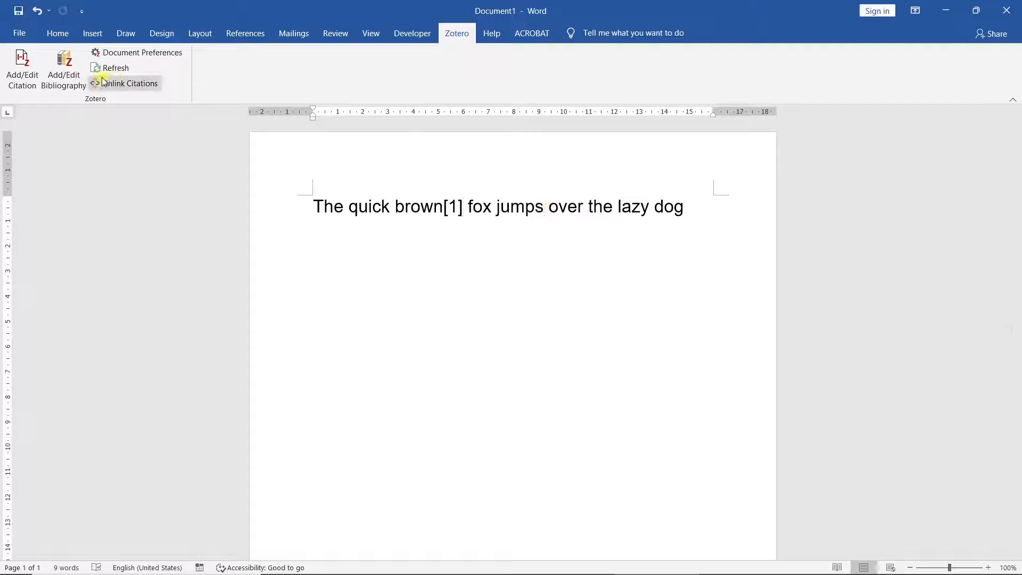
Cite the Empirical evidence about the UML article after 'jumps' as [2].
click(22, 69)
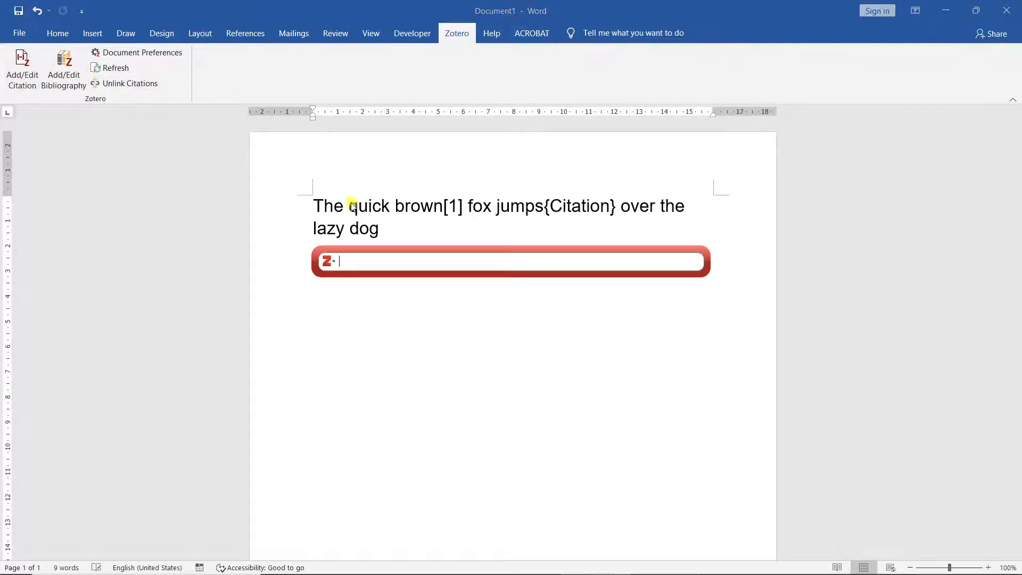
click(328, 261)
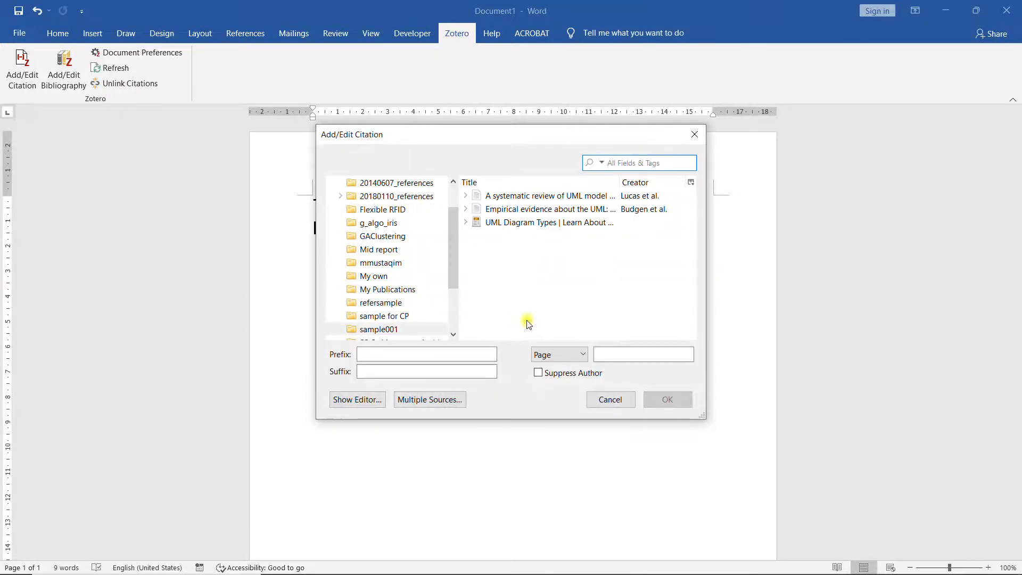
click(549, 208)
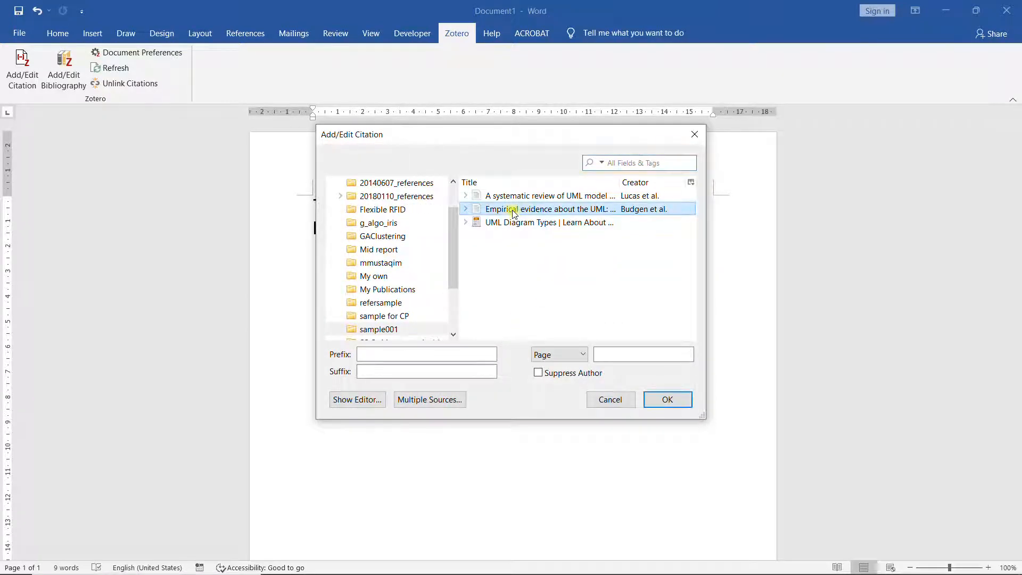
click(667, 399)
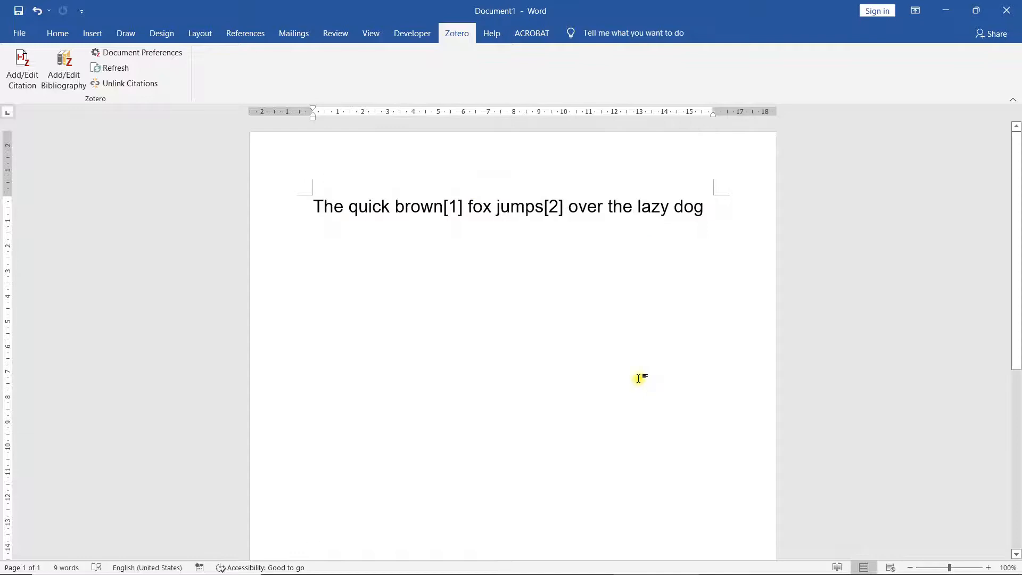
click(664, 207)
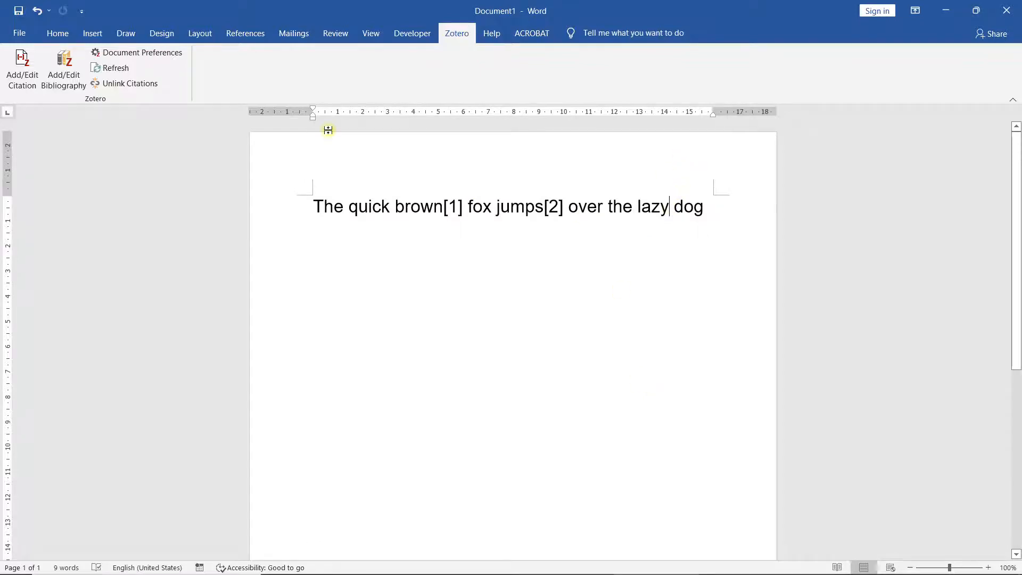
Cite the Creately UML Diagram Types guide from sample001 after 'lazy'.
click(21, 67)
text(uml)
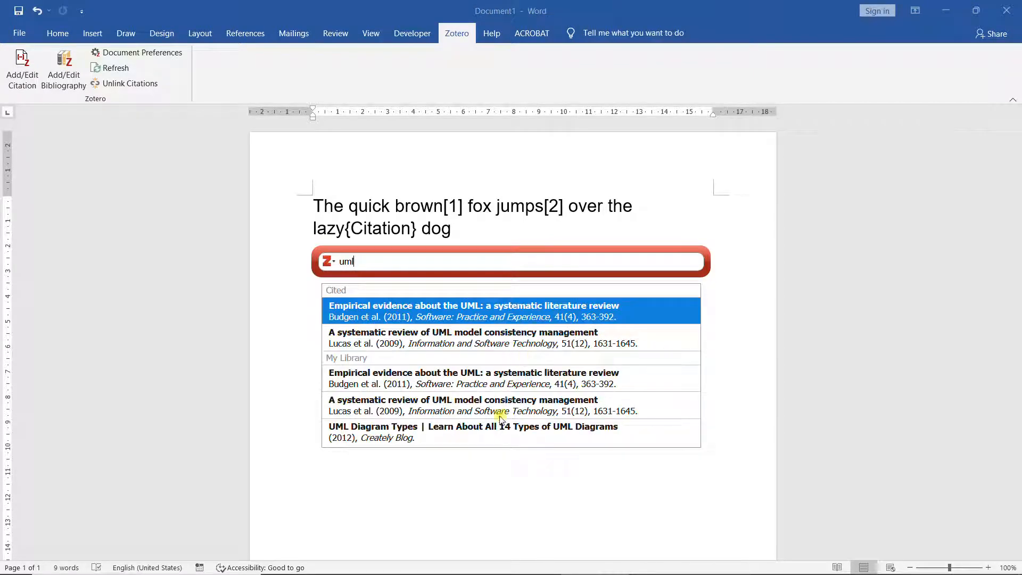
mouse_move(502, 430)
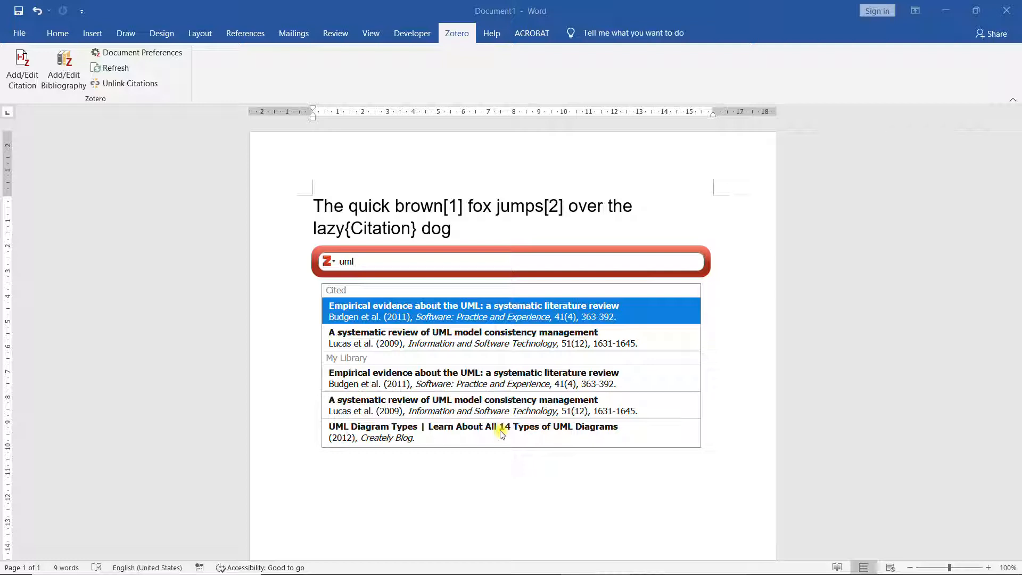
click(329, 261)
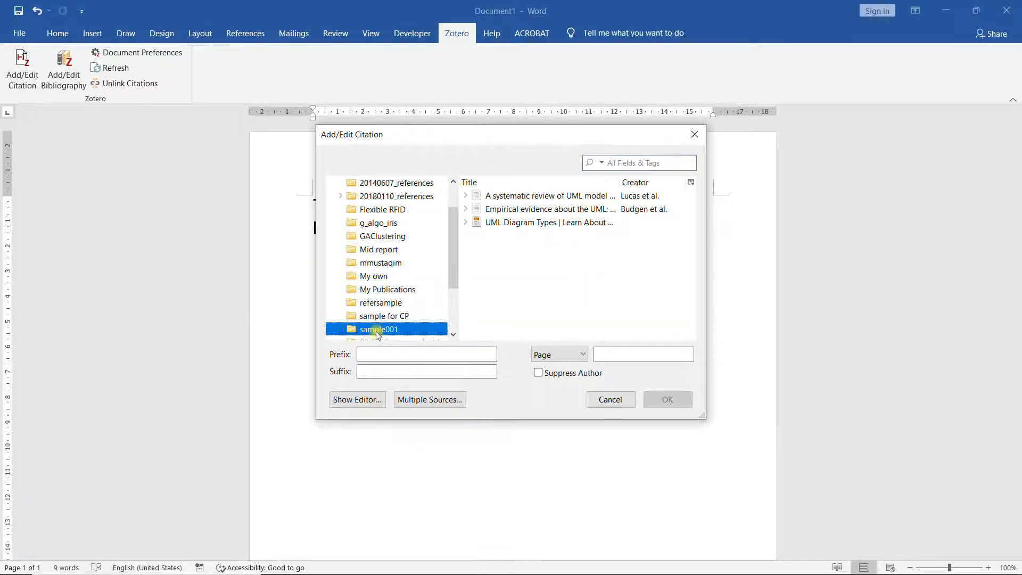
mouse_move(590, 223)
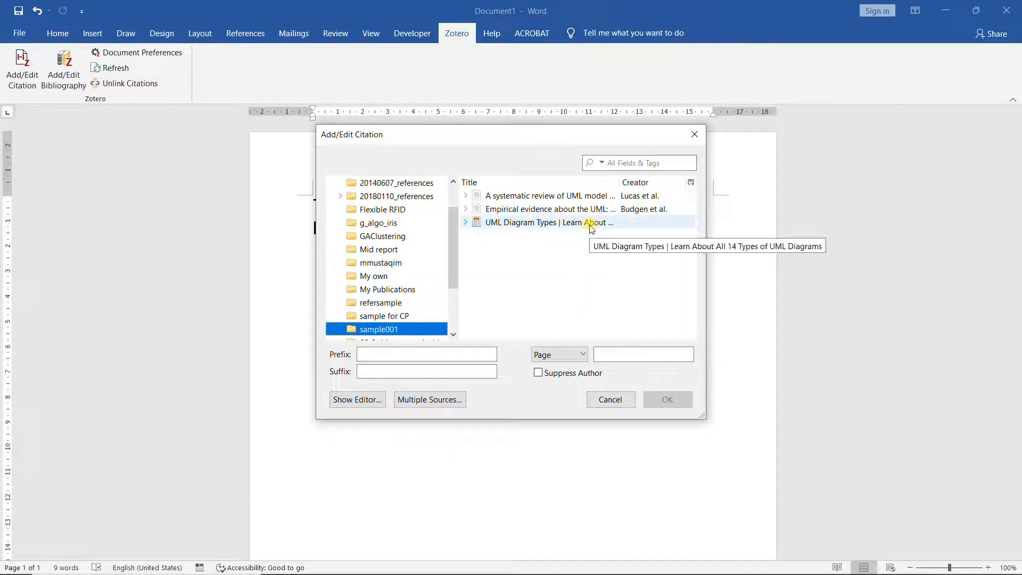
click(667, 399)
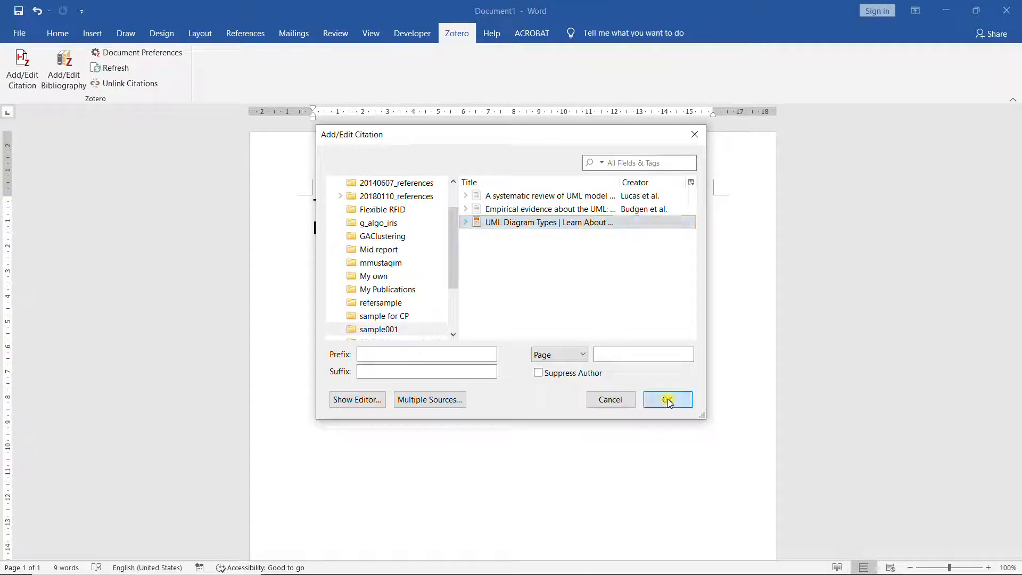
click(668, 399)
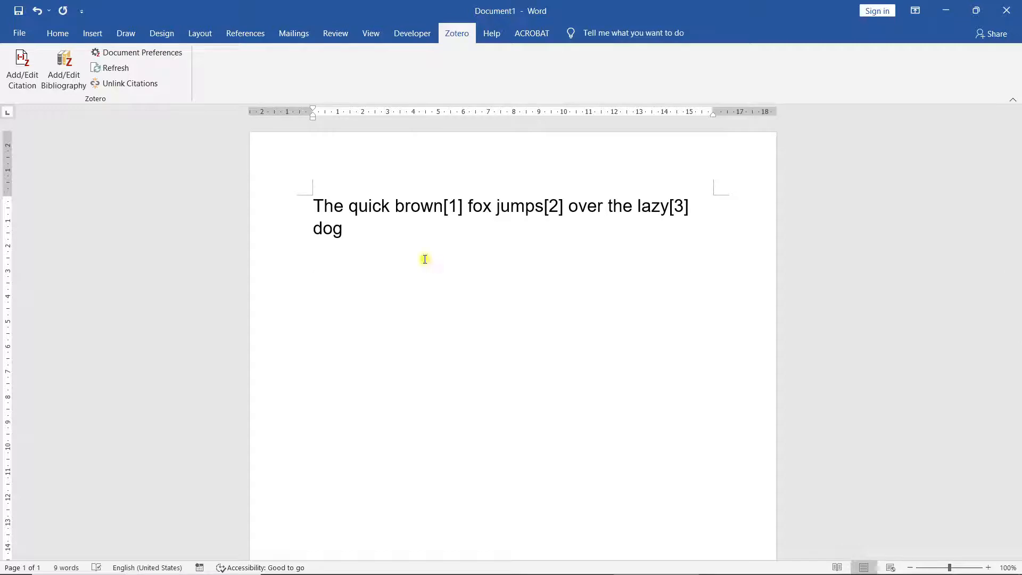
Type a 'References:' heading and insert the Zotero bibliography beneath it.
text(References)
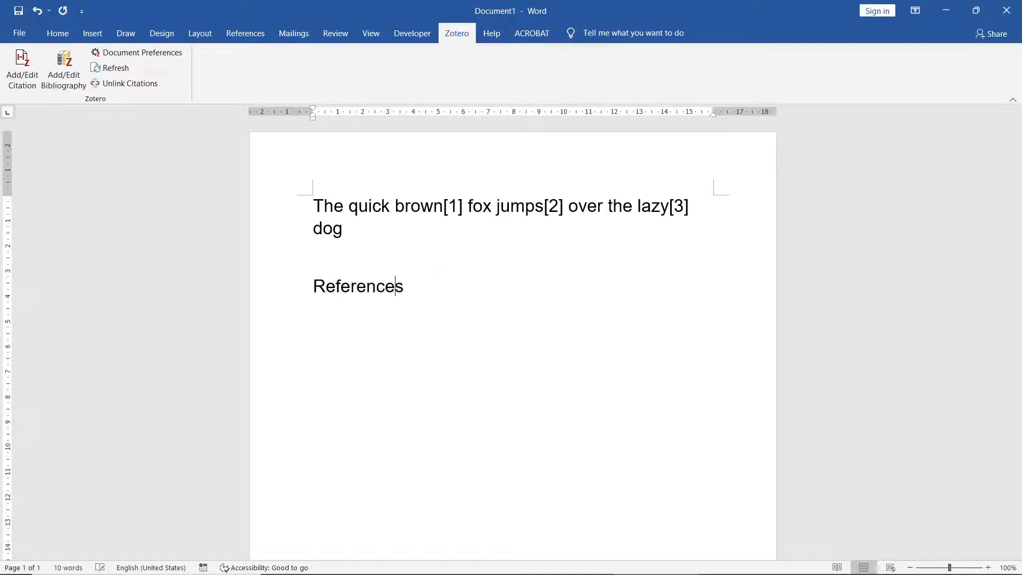
text(:)
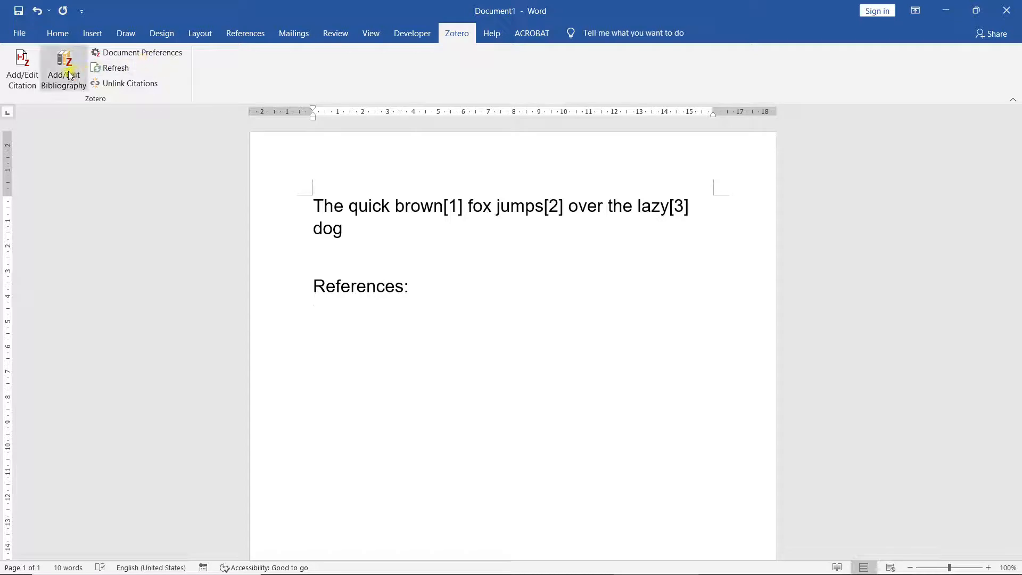
click(63, 69)
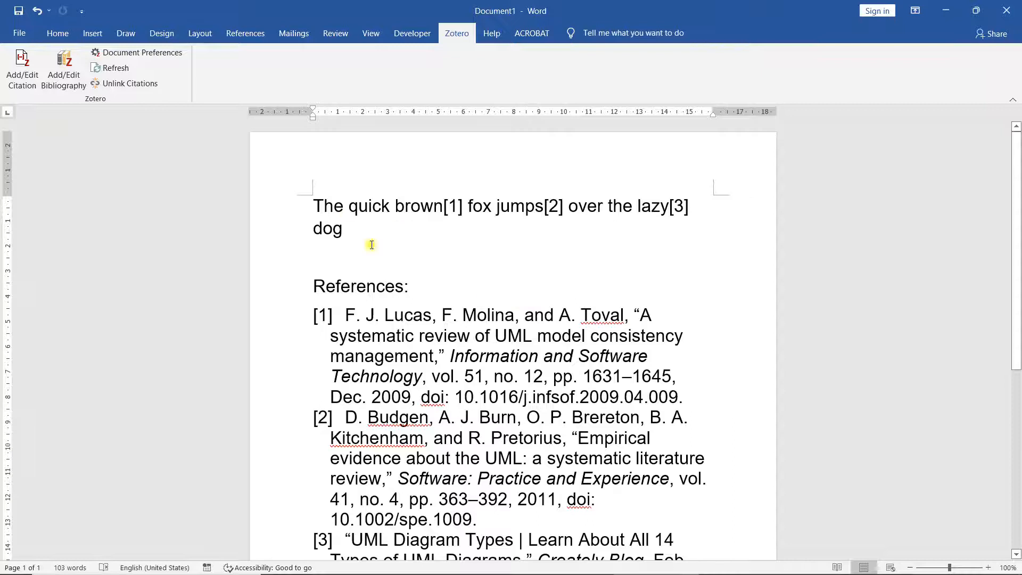
click(57, 33)
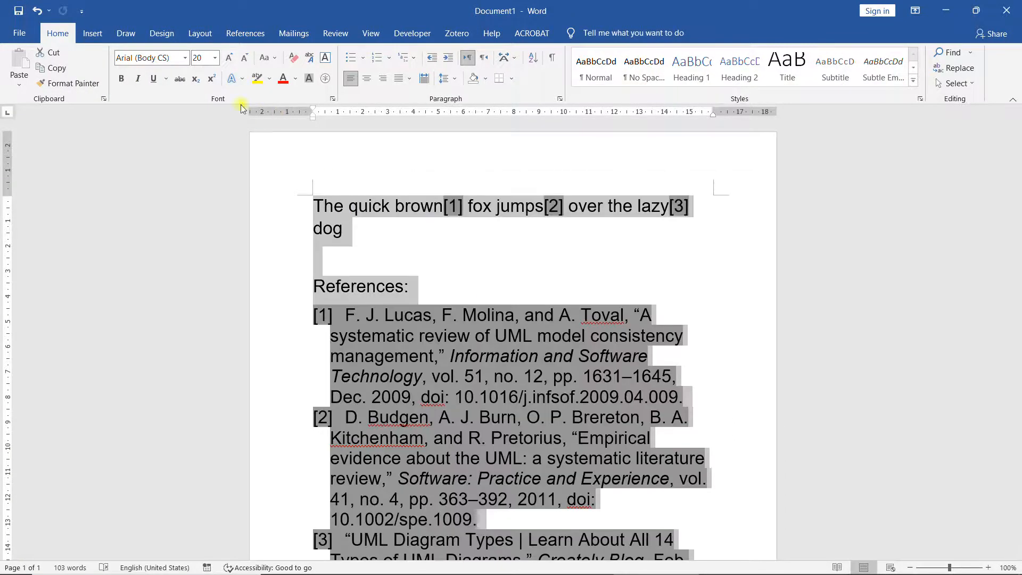
Change the whole document's font size from 20 to 14 point and deselect.
click(214, 57)
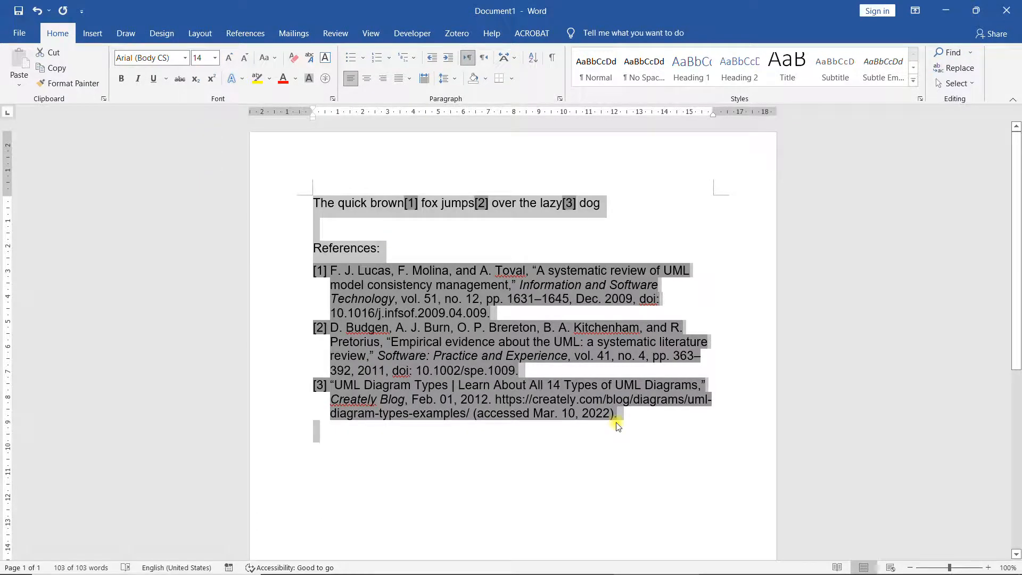
click(436, 240)
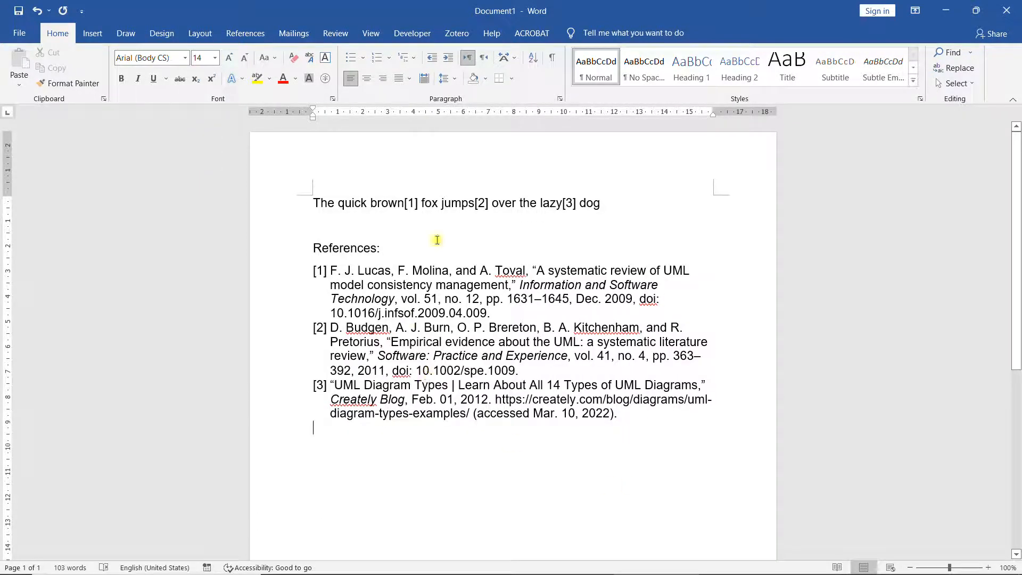
click(412, 203)
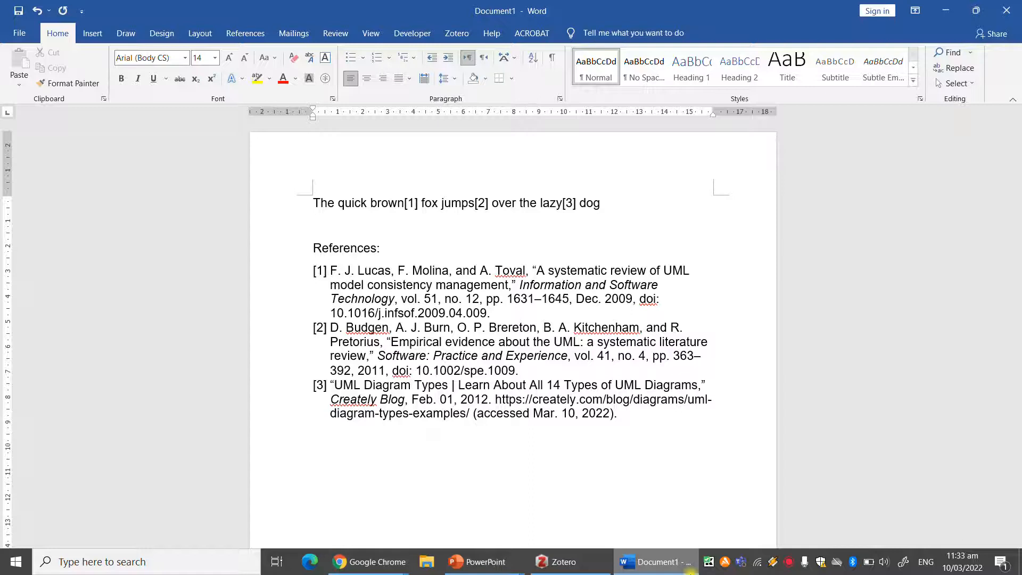
Remove 'jumps' with its citation, then refresh Zotero citations and bibliography.
double_click(464, 203)
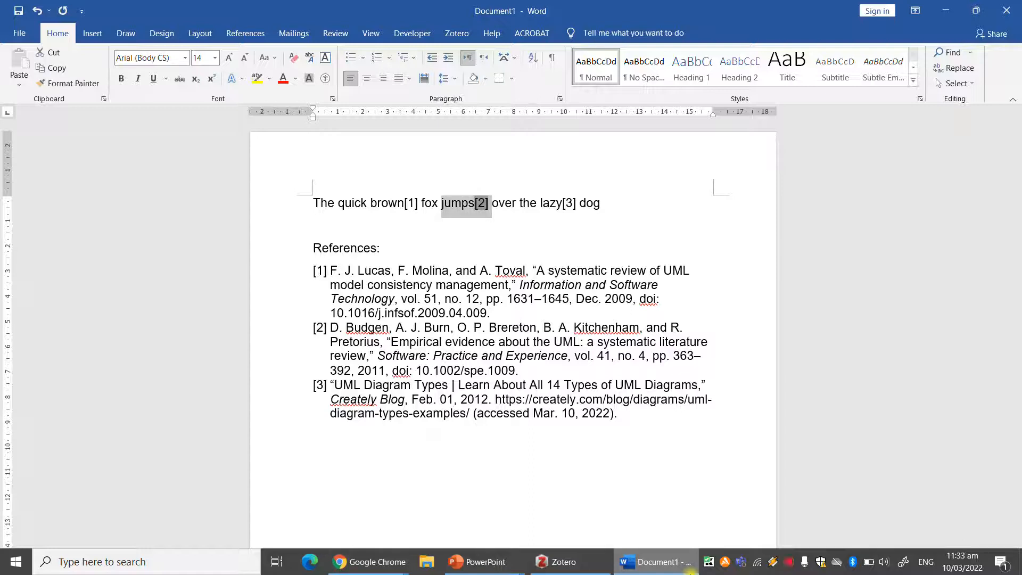
key(Delete)
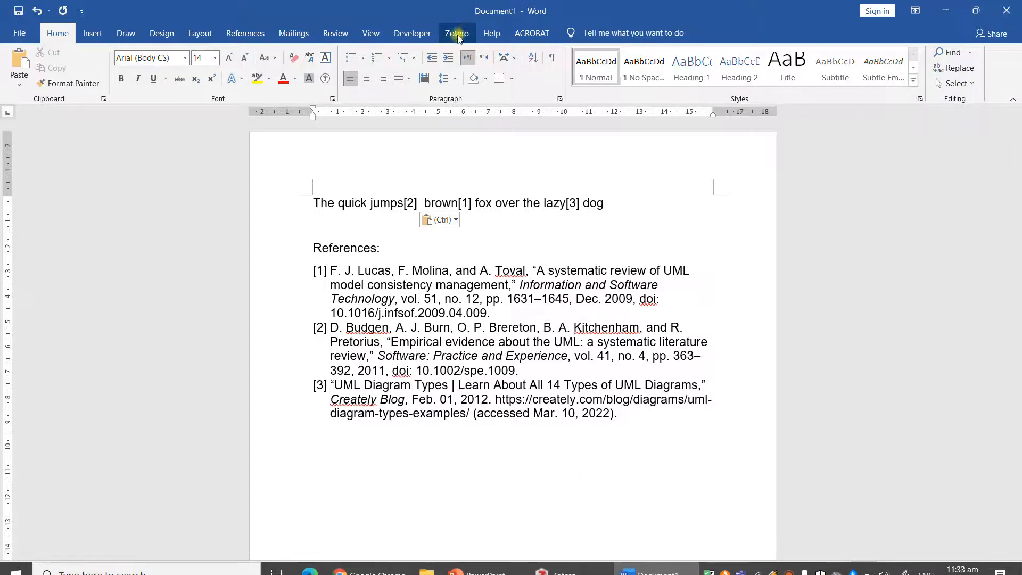
click(456, 33)
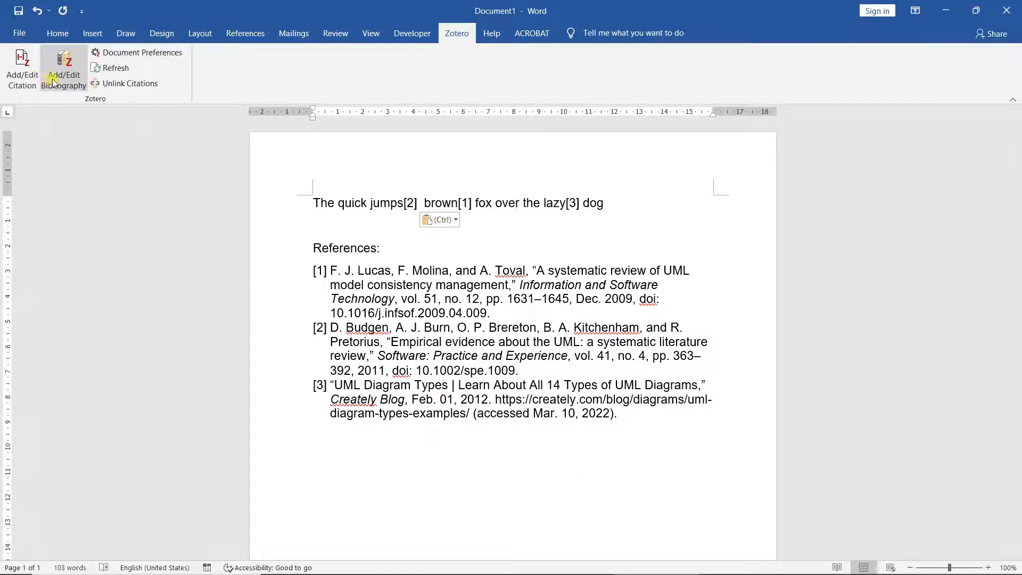
click(116, 68)
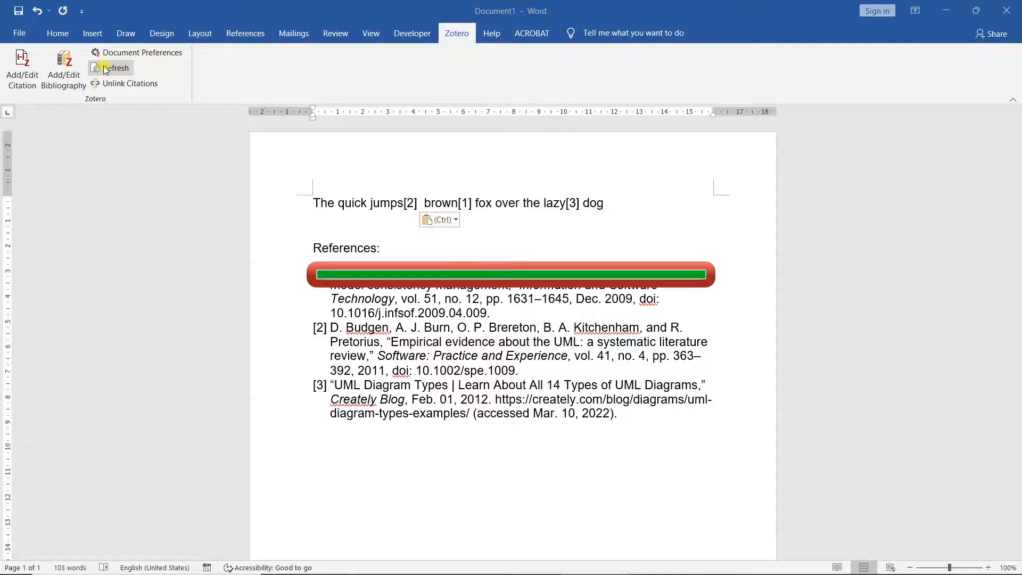
click(116, 67)
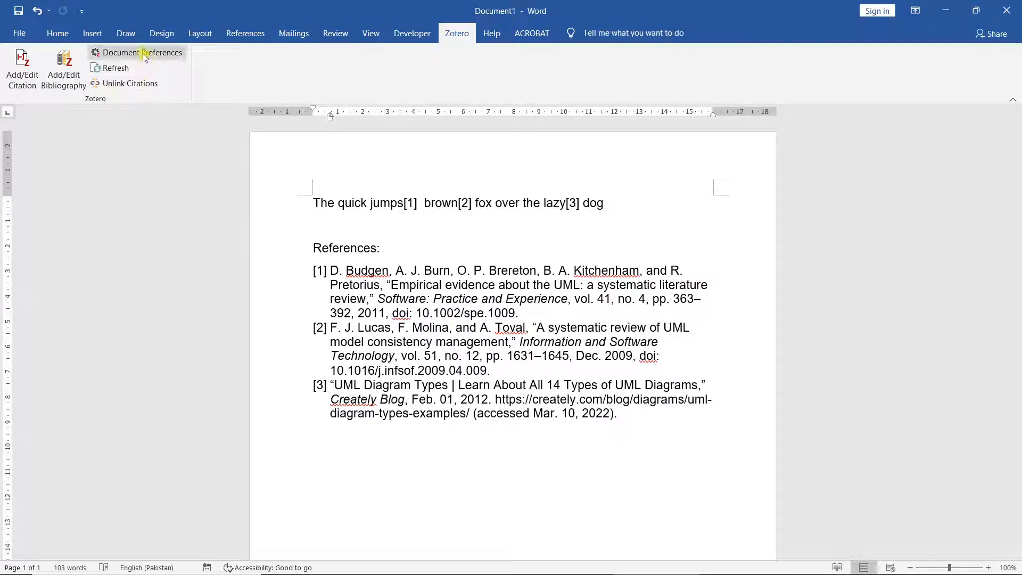
Choose American Psychological Association 7th edition in Zotero Document Preferences and apply it.
click(141, 52)
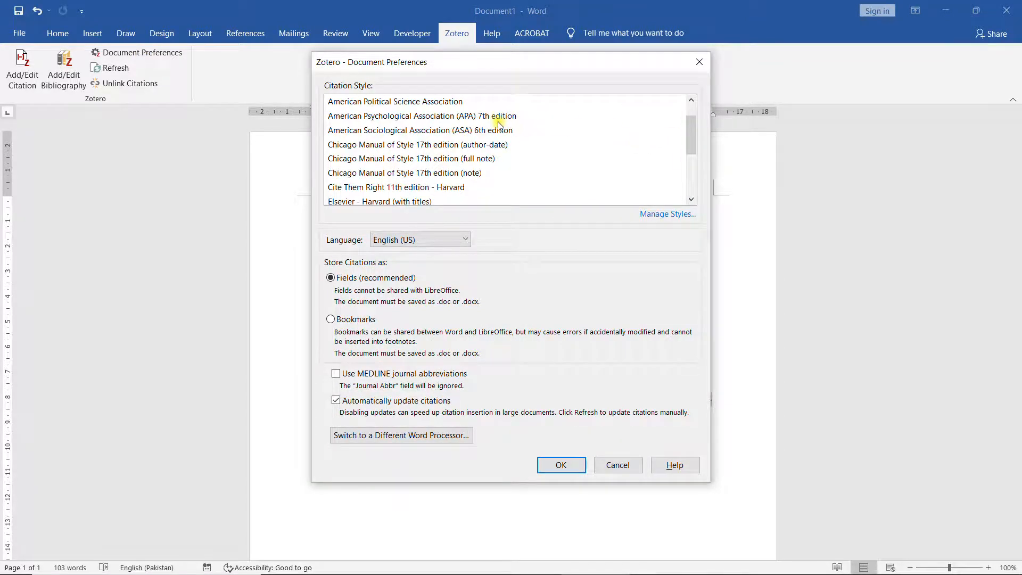
click(423, 116)
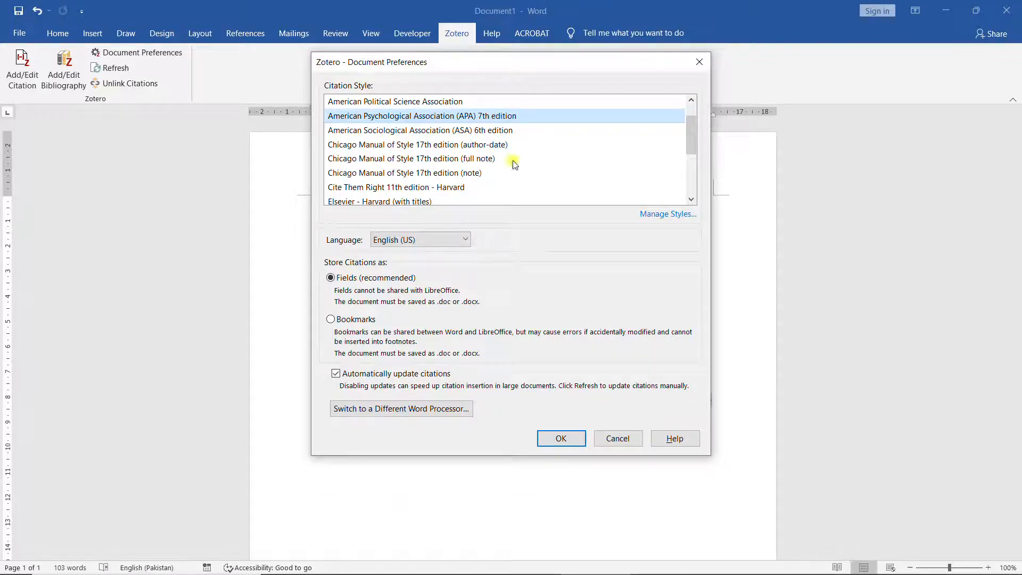
click(560, 438)
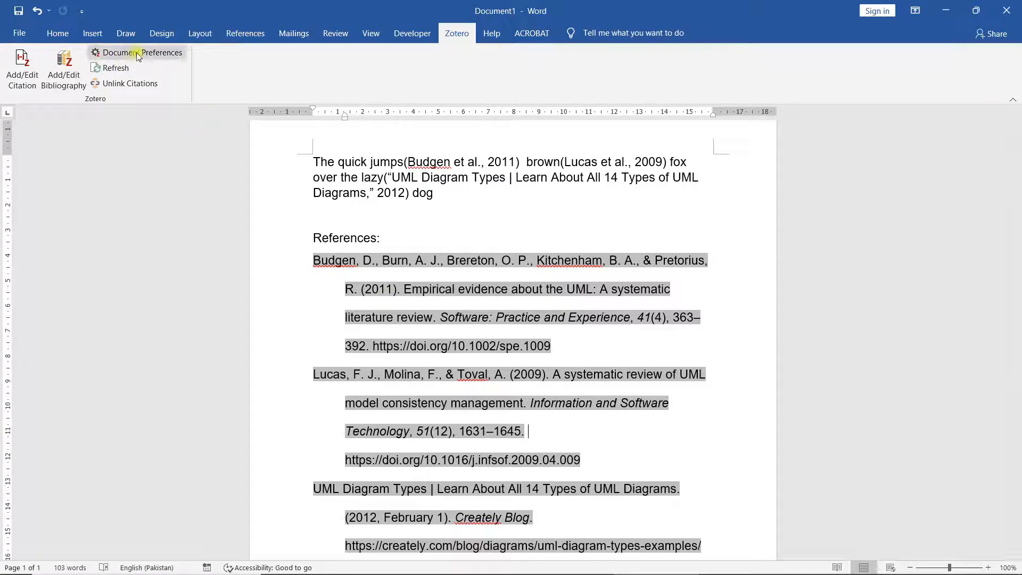
Select Chicago Manual of Style 17th edition (author-date) in Document Preferences and apply.
click(142, 52)
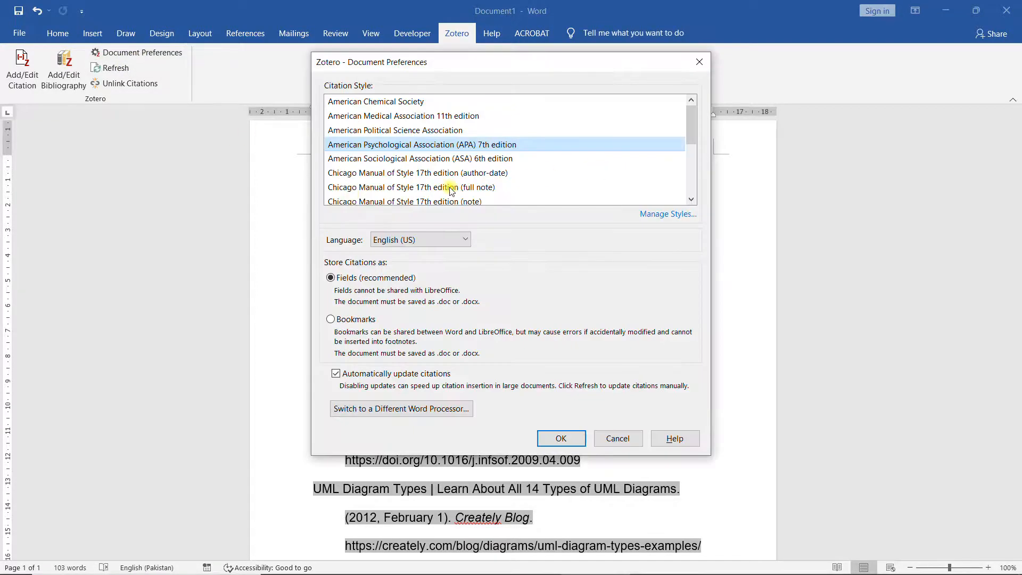
click(418, 172)
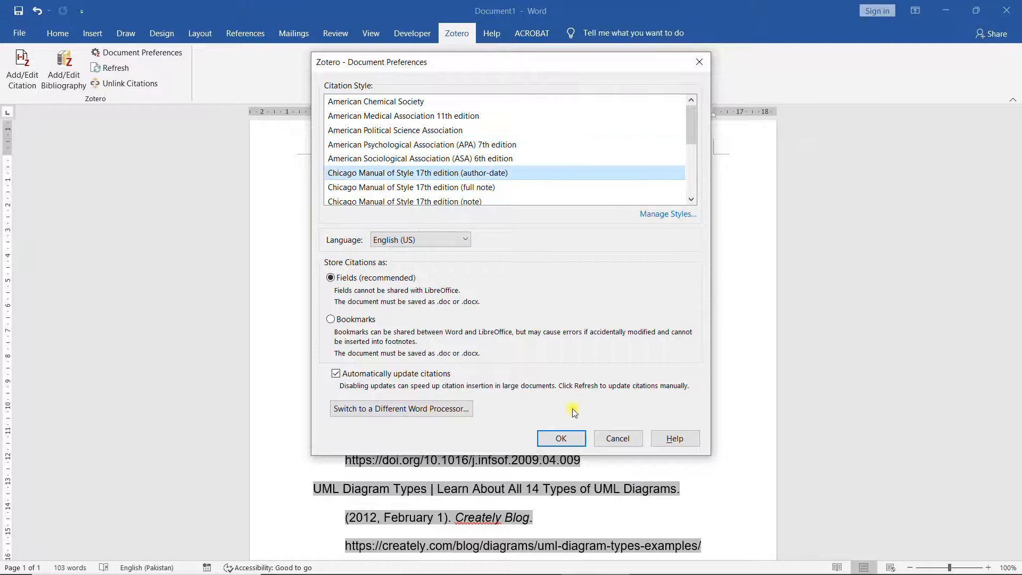
click(561, 438)
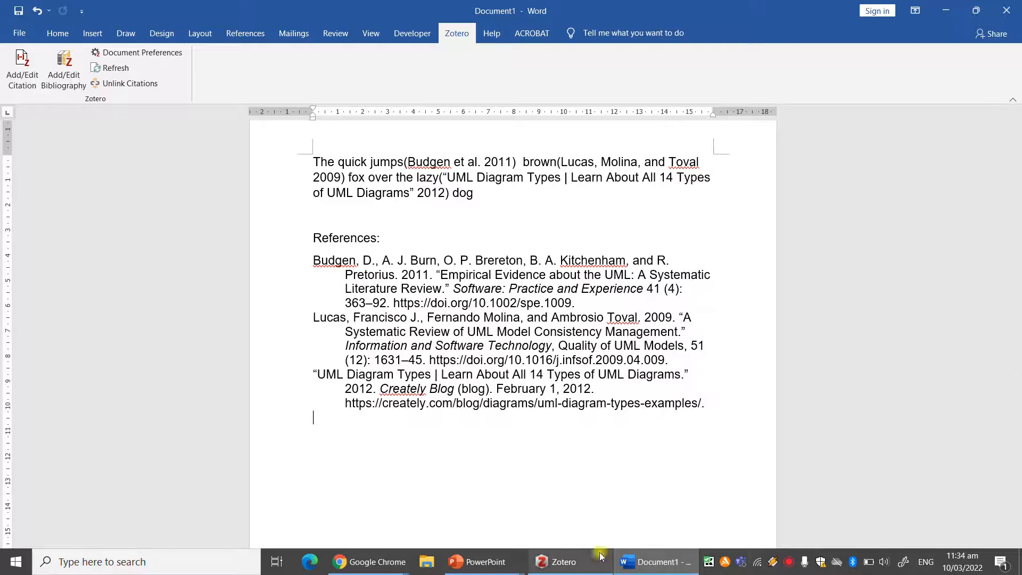
mouse_move(485, 561)
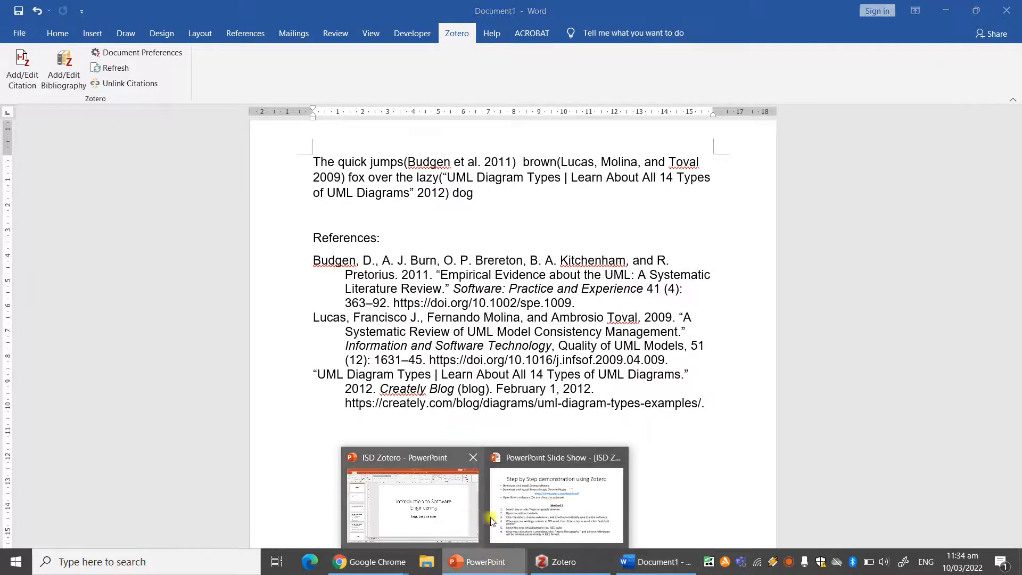
Go to Google Scholar in Chrome and start typing 'social networ' in search.
click(13, 561)
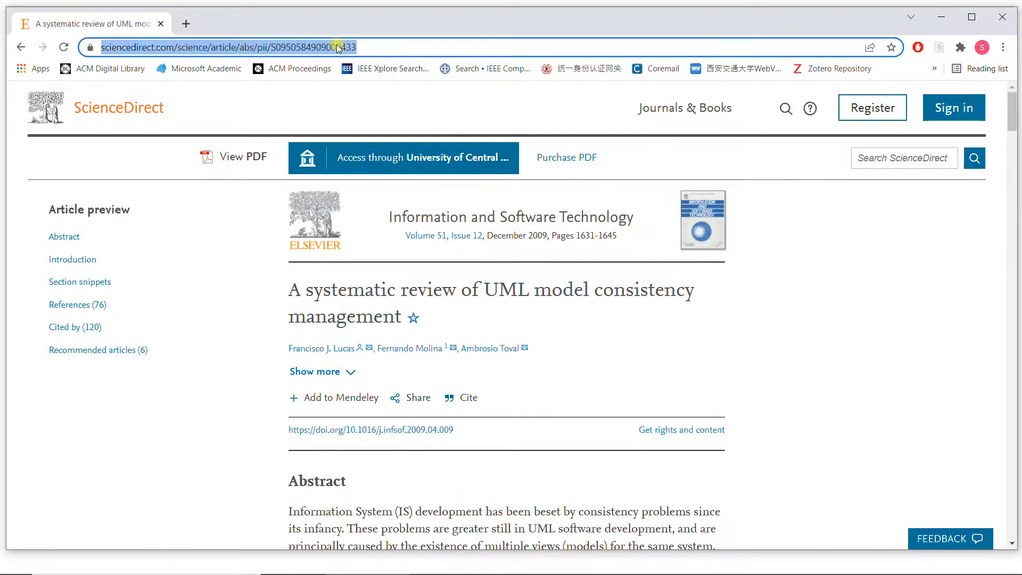
text(schi)
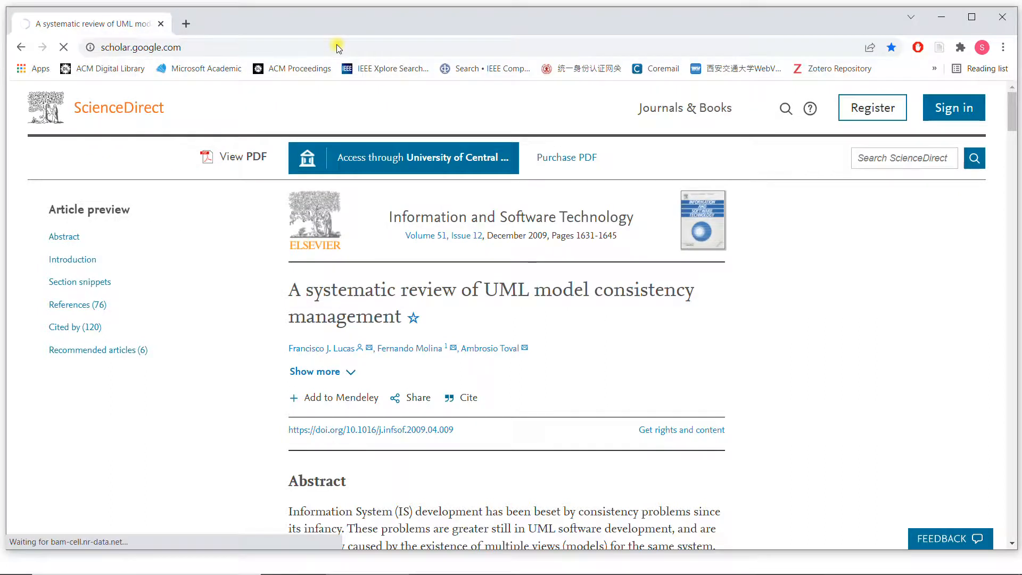
click(20, 47)
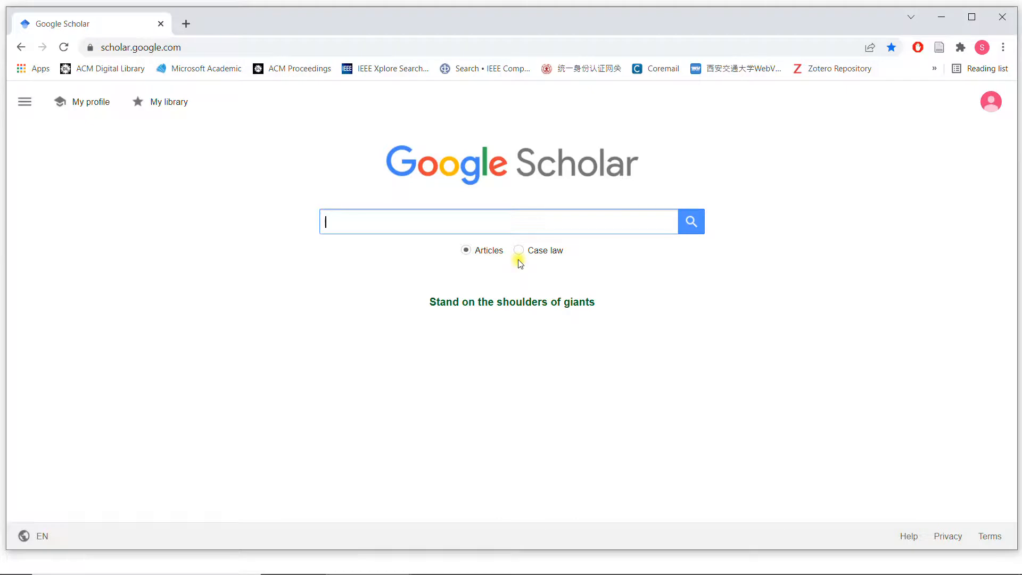
text(social networ)
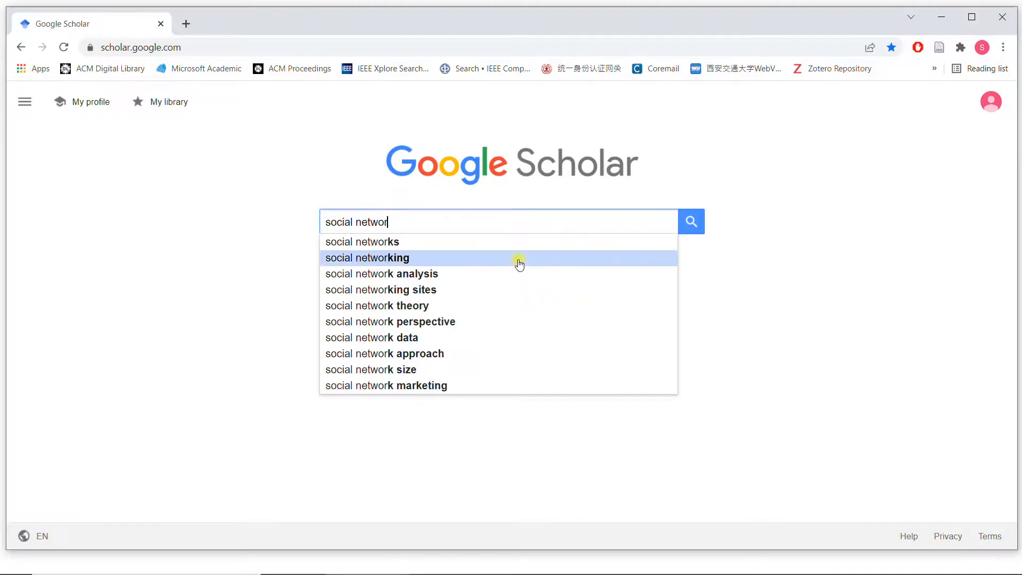
Search 'social networking' and download the first result's BibTeX citation.
click(367, 257)
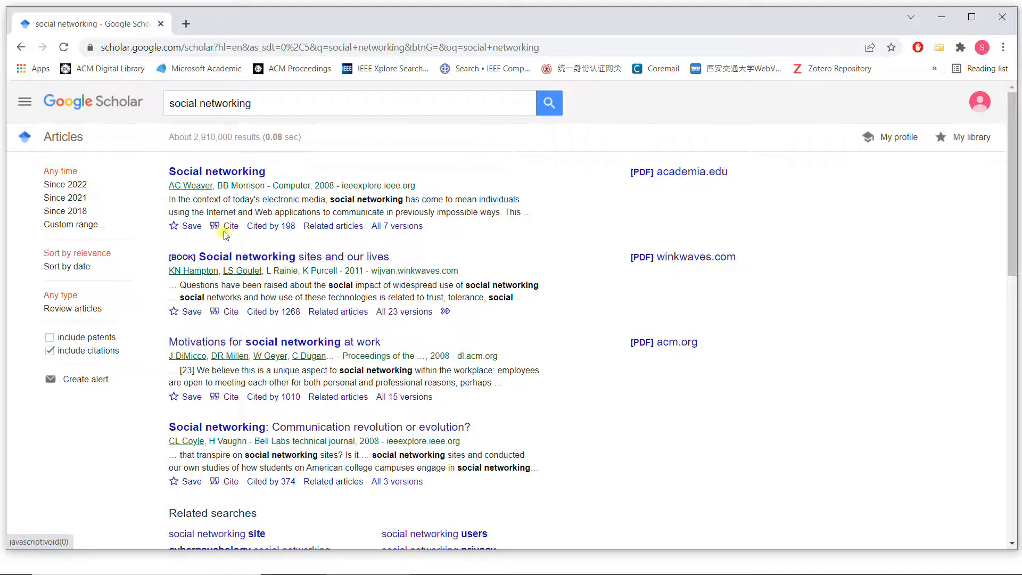
click(229, 226)
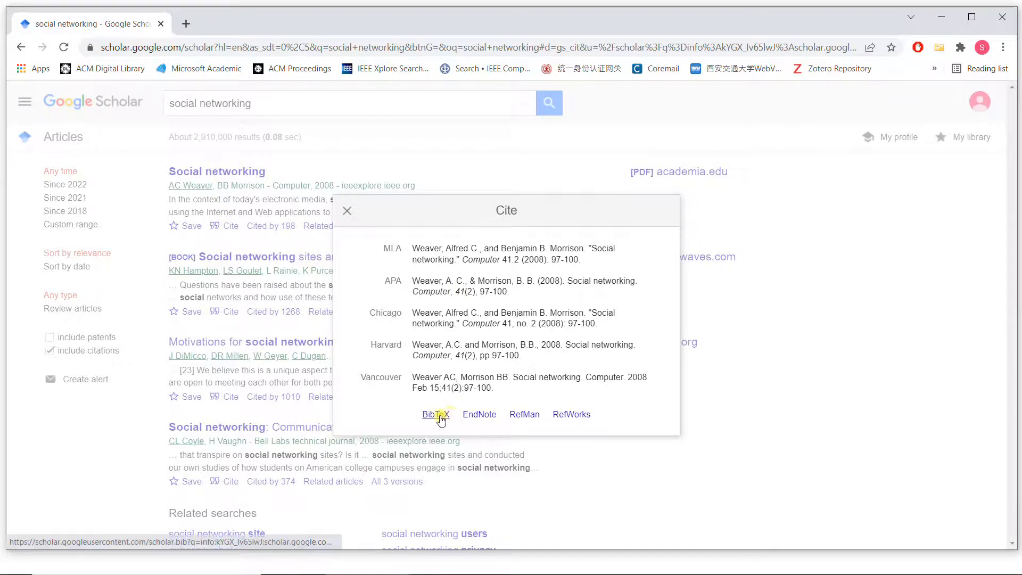
click(435, 414)
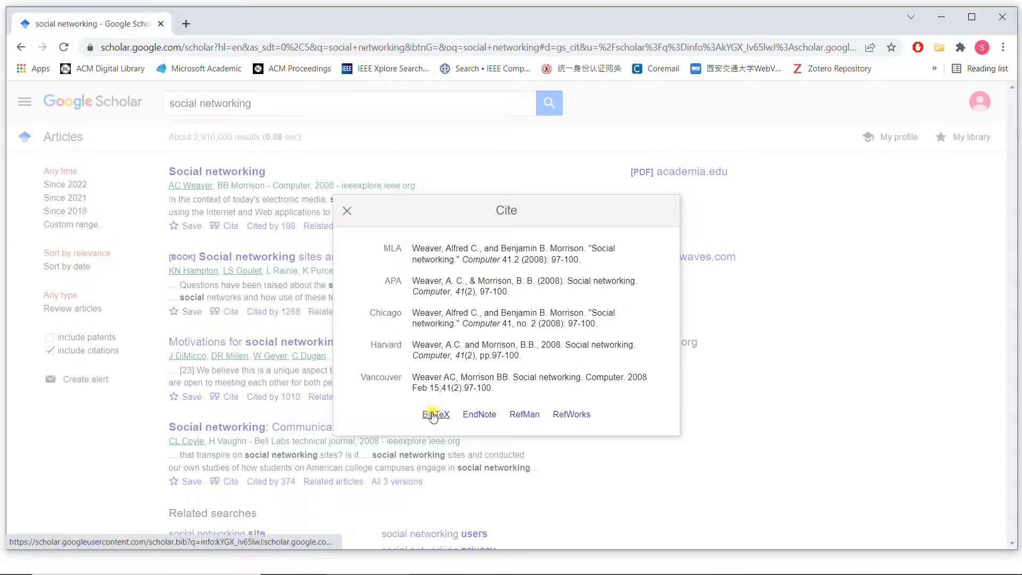
click(436, 414)
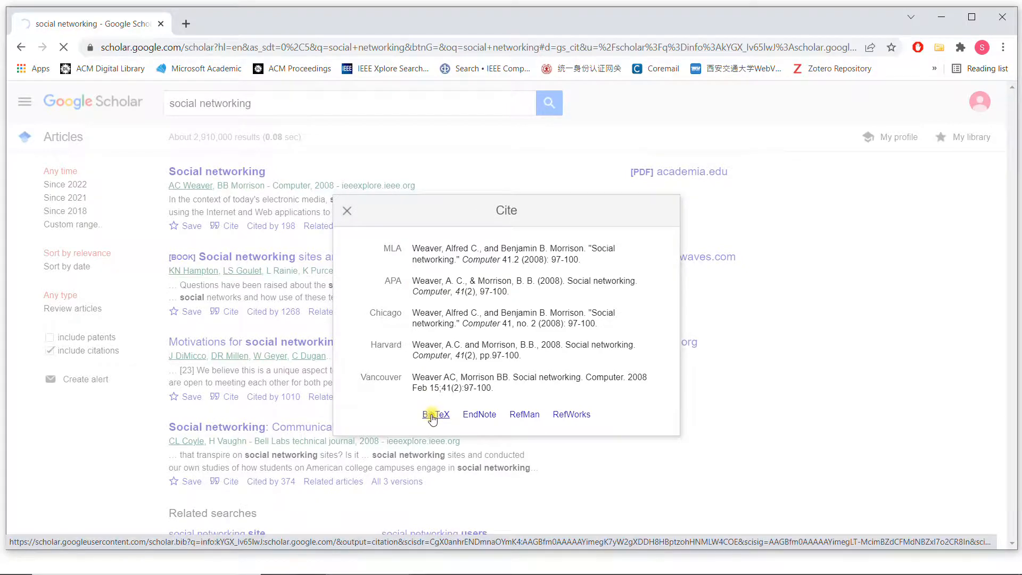
click(436, 414)
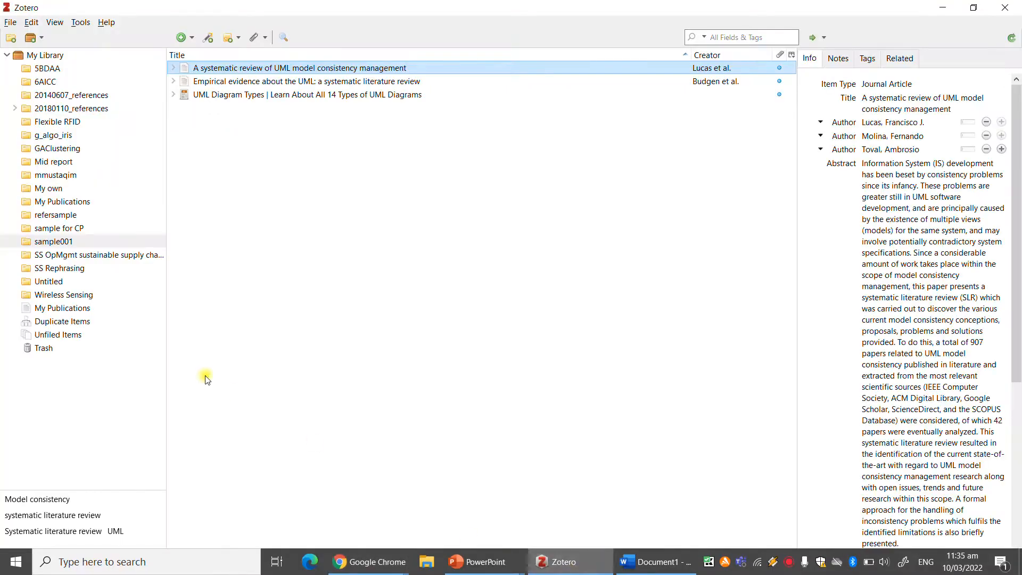
Import Weaver and Morrison's 'Social networking' BibTeX into sample001, then switch back to Word.
click(54, 242)
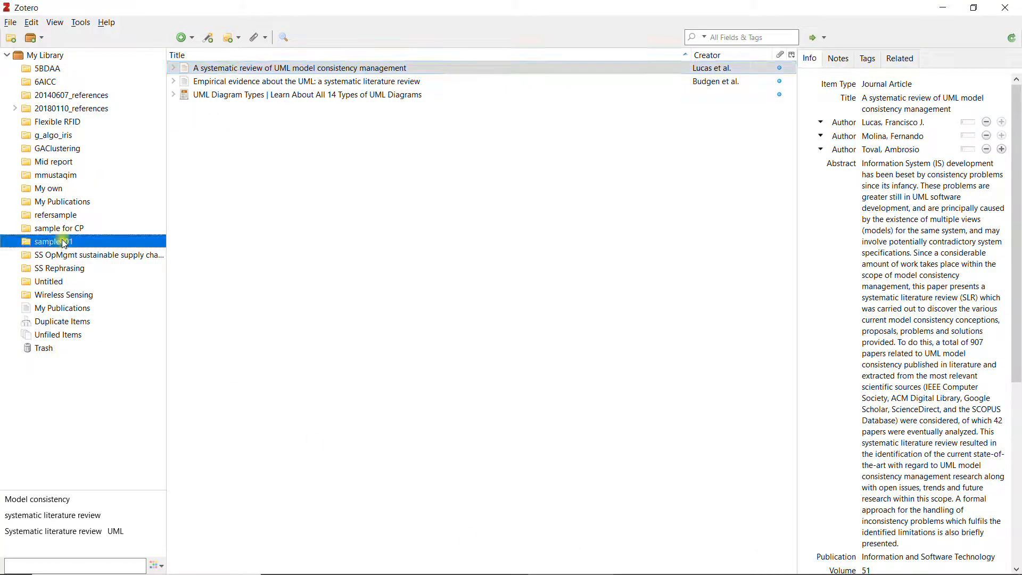
click(10, 23)
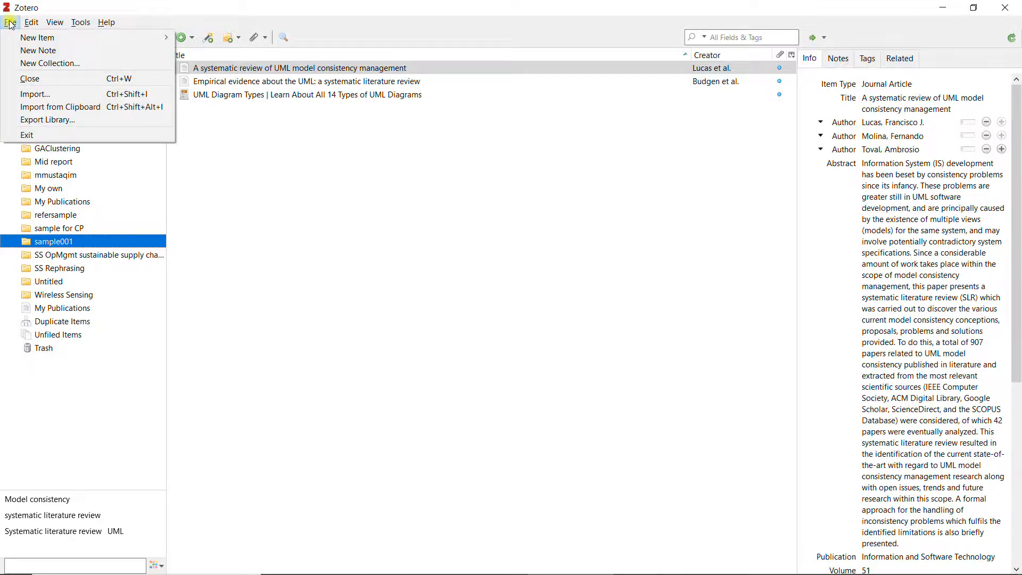
mouse_move(58, 106)
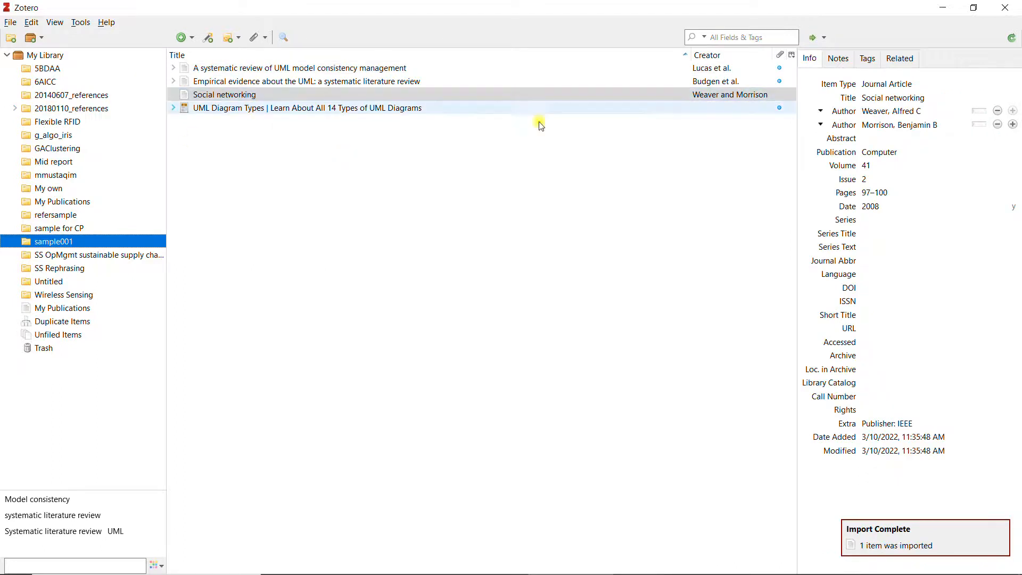
click(938, 233)
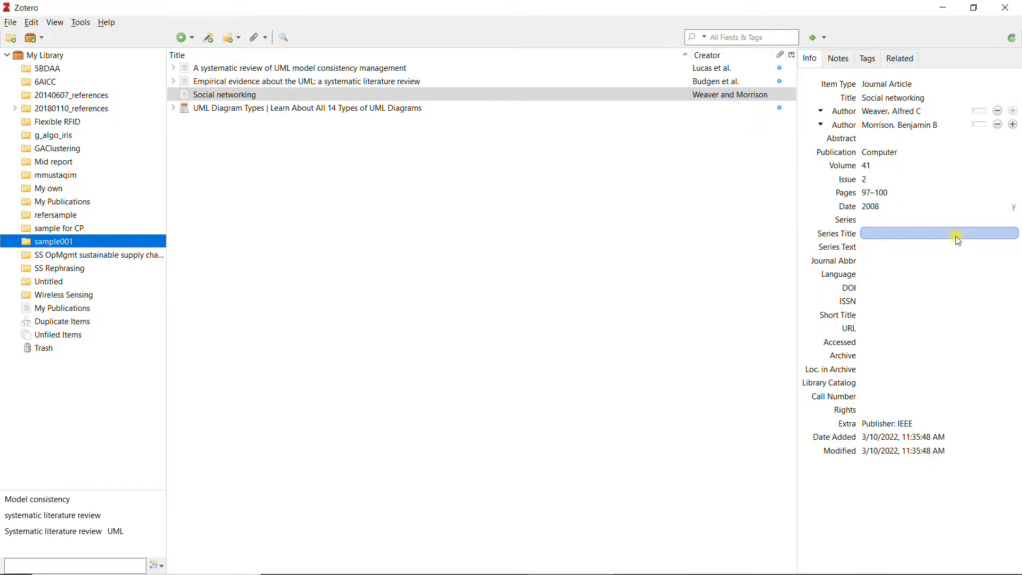
click(932, 274)
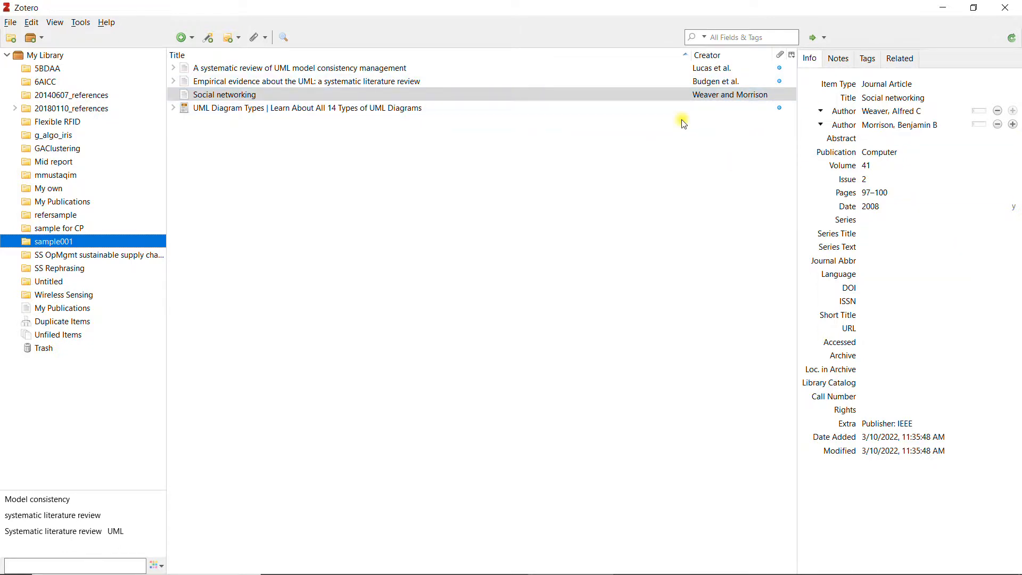
mouse_move(659, 134)
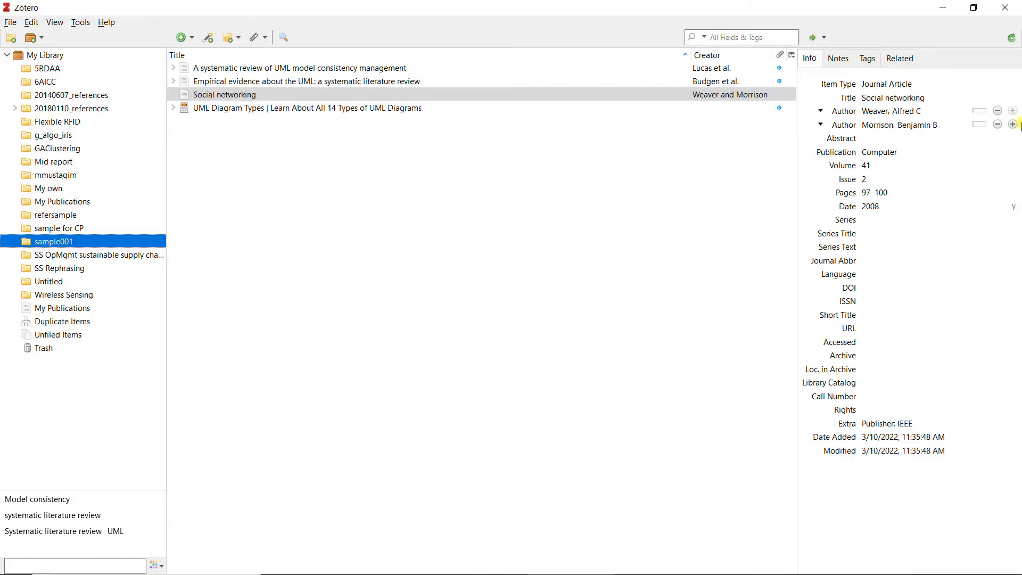
mouse_move(870, 8)
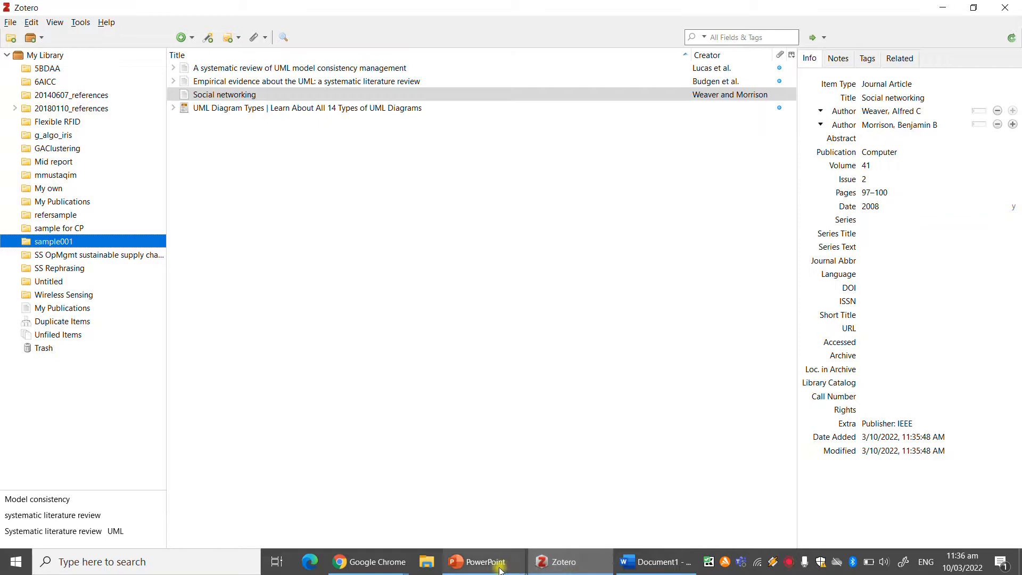
click(652, 561)
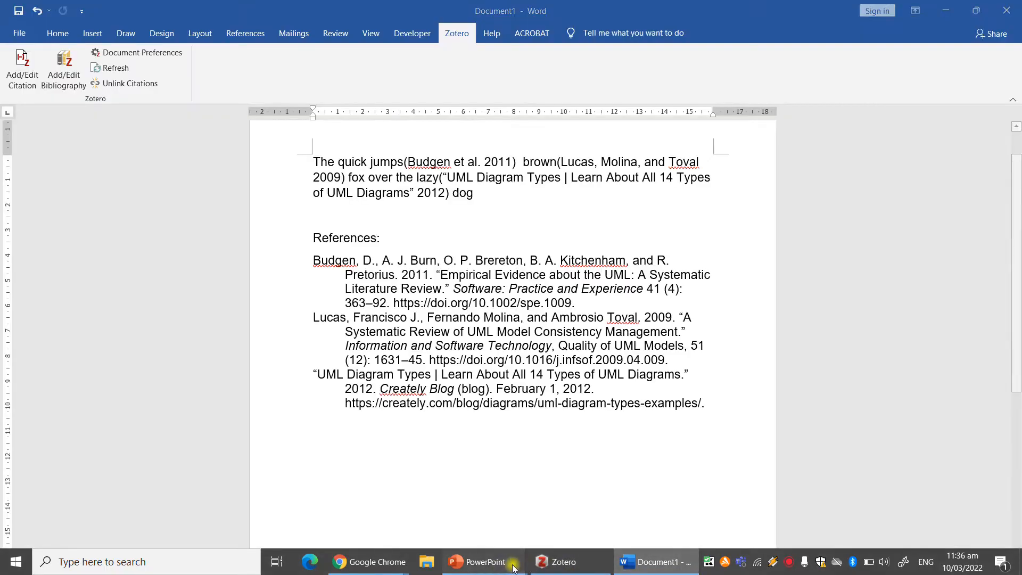